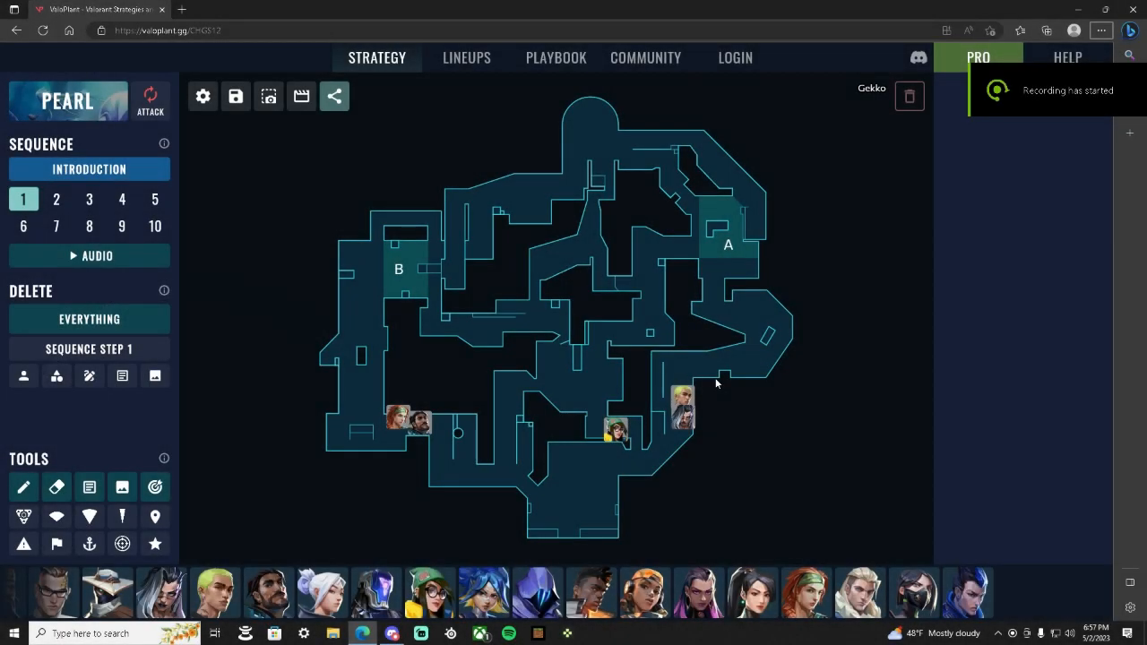
mouse_move(594, 341)
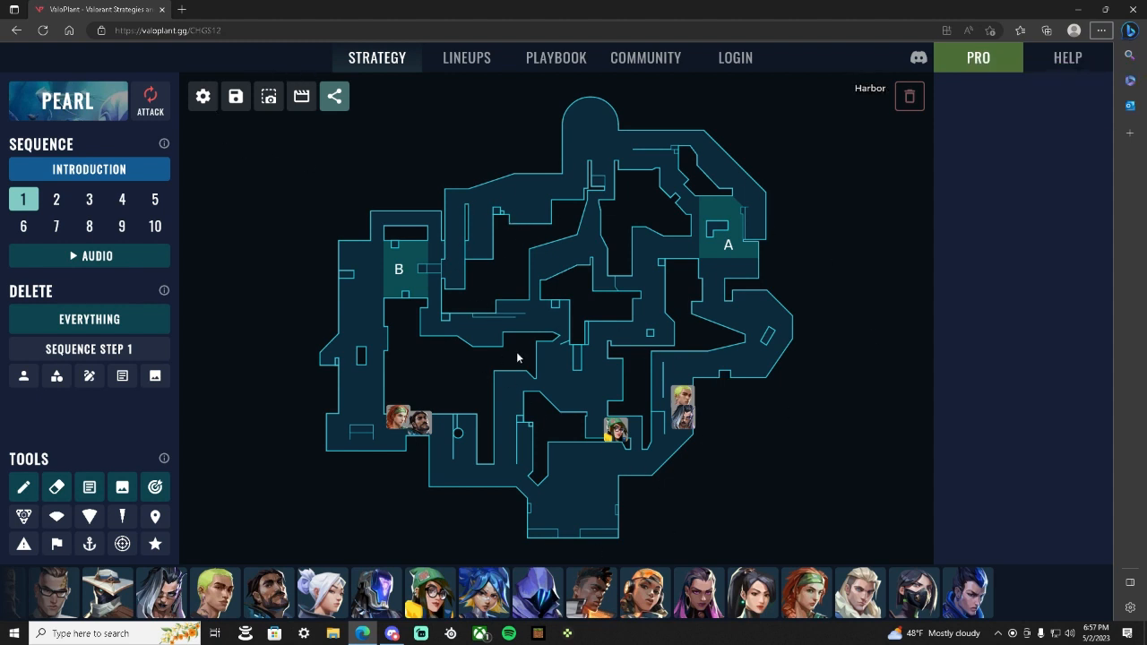
mouse_move(488, 308)
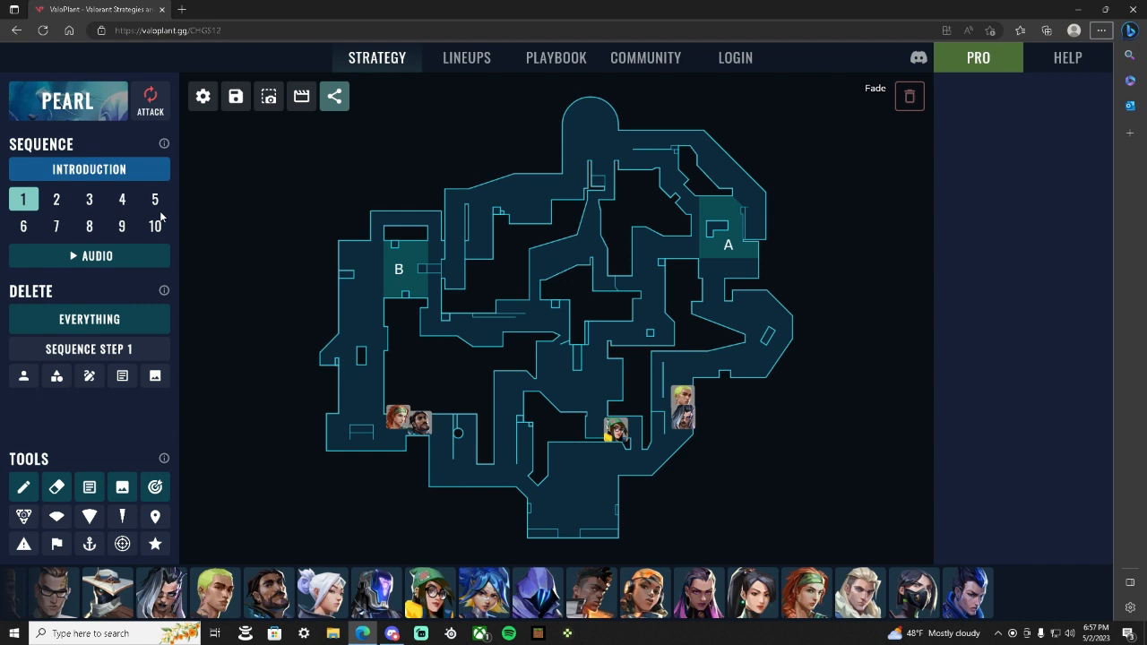
Step: Show sequence step 2, where agents spread out with utility near B and lower mid
click(55, 199)
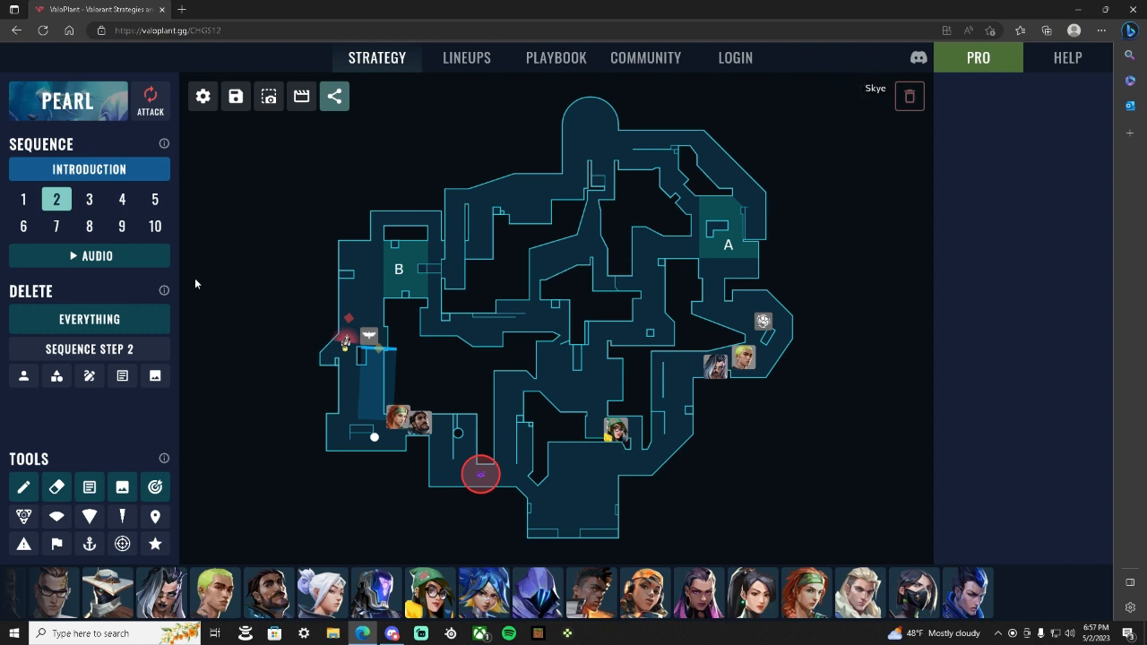
Step: Place Killjoy utility in mid on step 2, then move on to sequence step 3
click(23, 199)
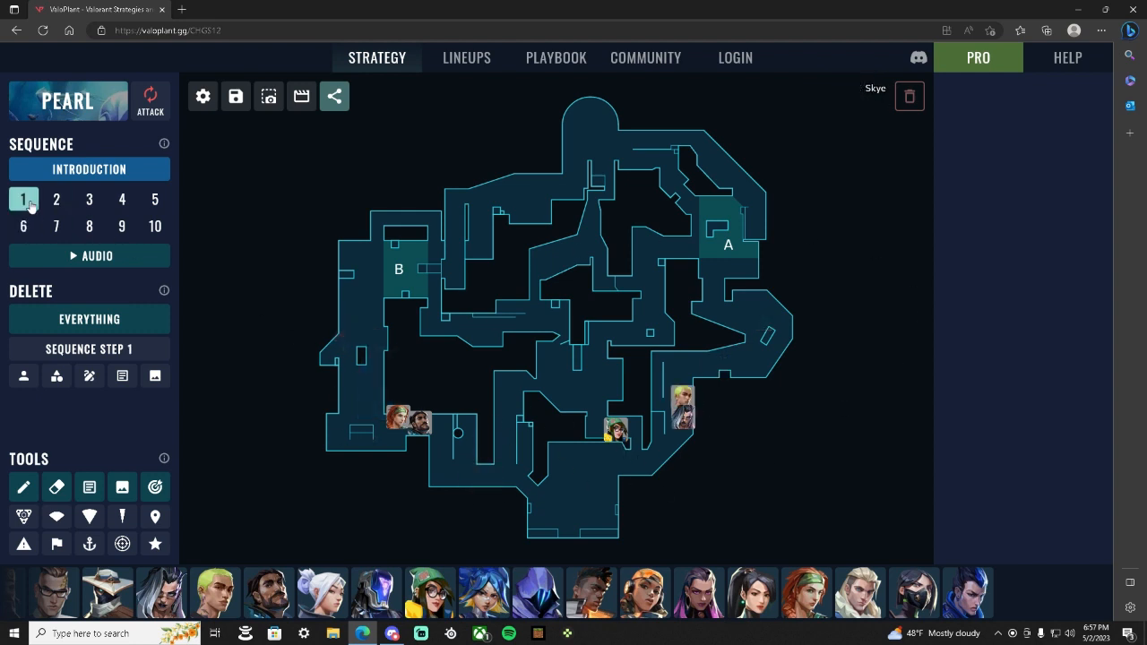
click(56, 199)
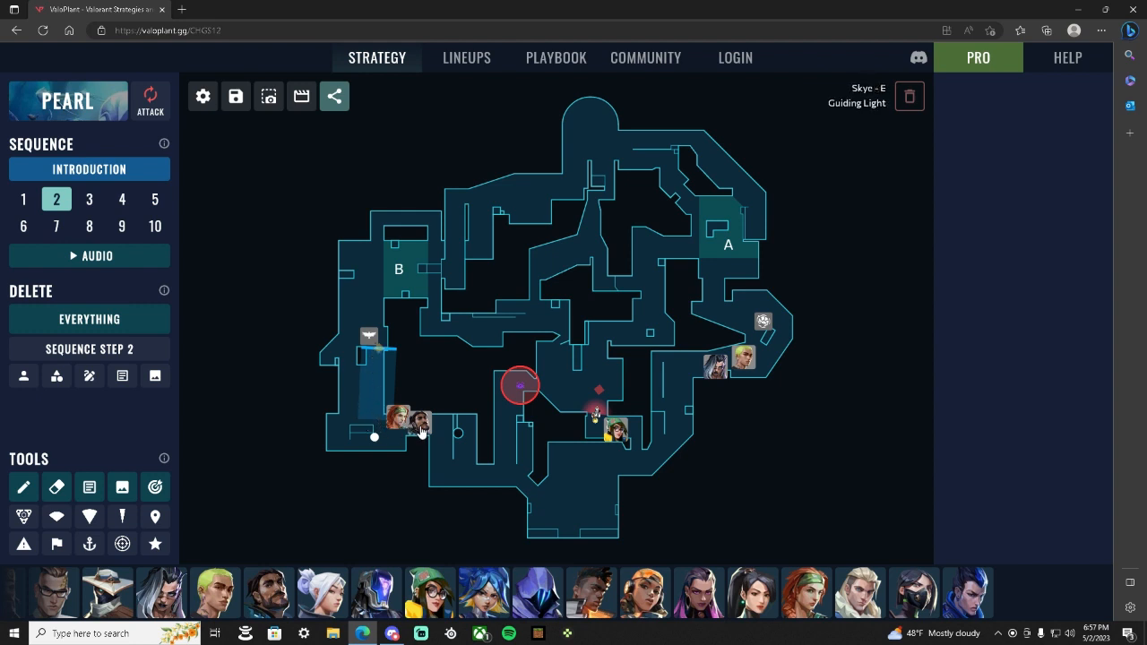
mouse_move(391, 237)
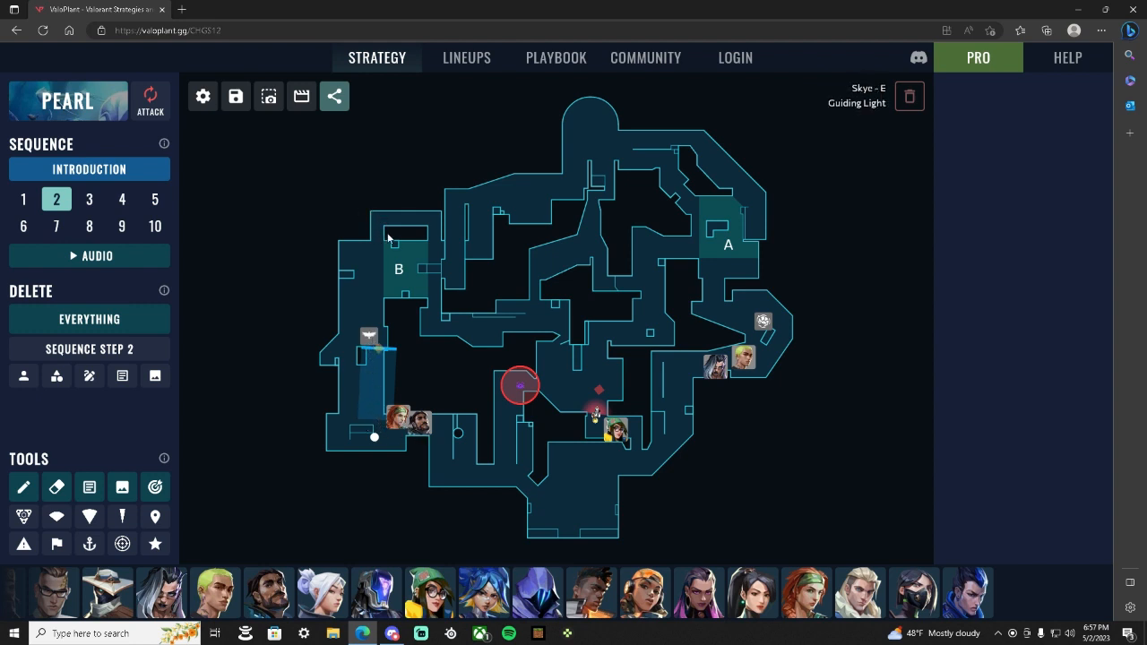
mouse_move(732, 371)
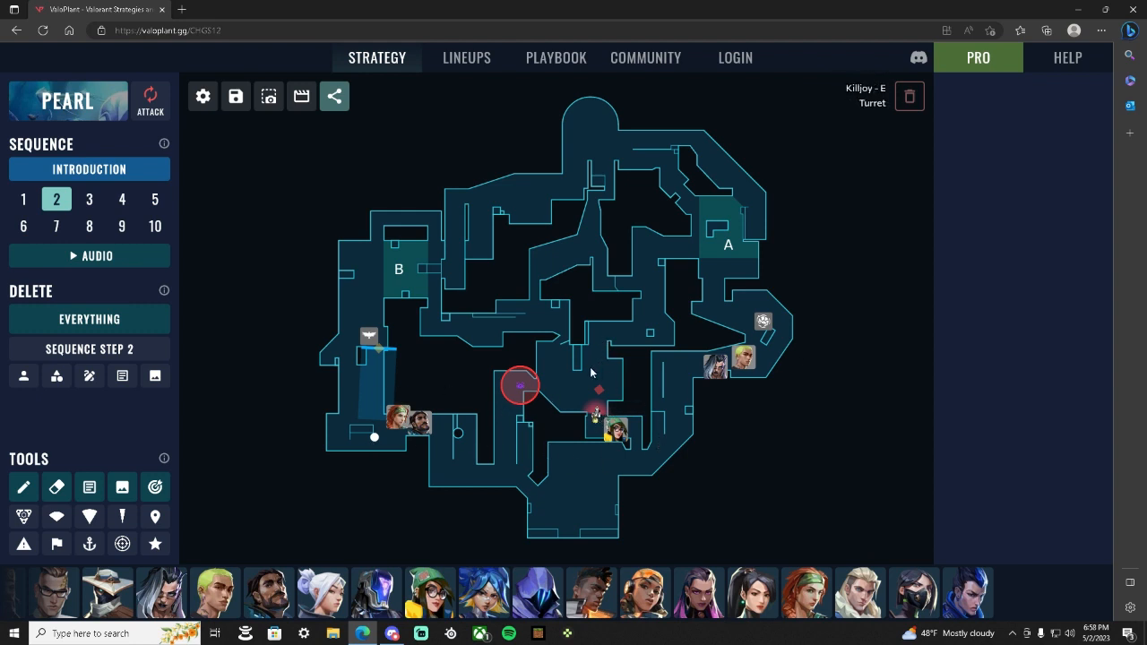
click(521, 384)
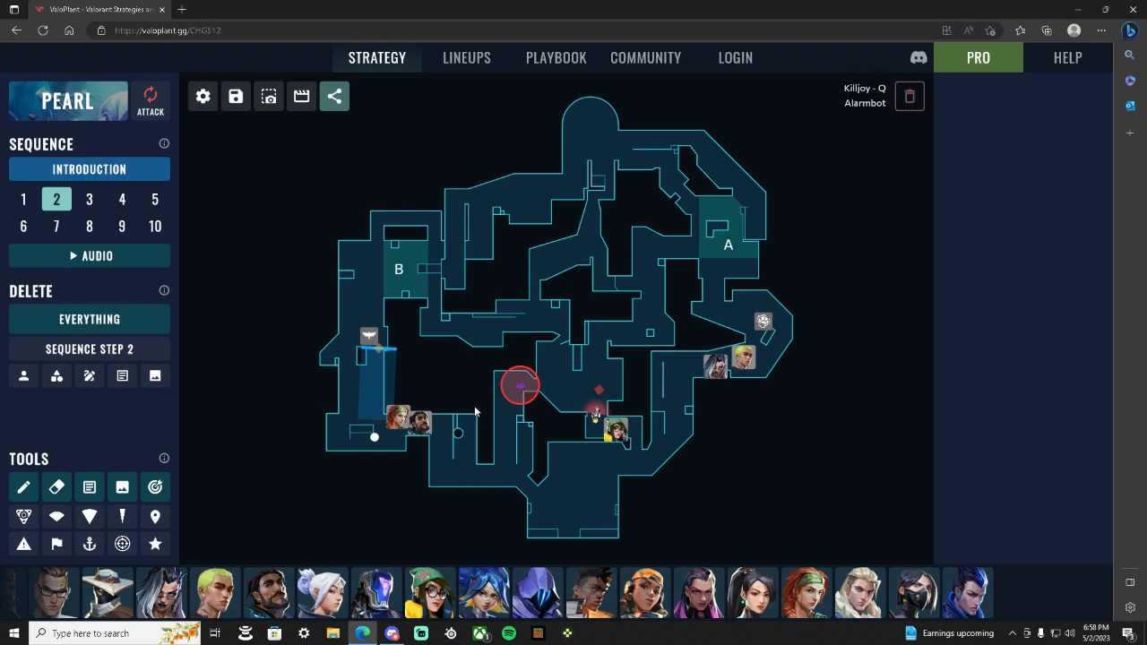
click(89, 199)
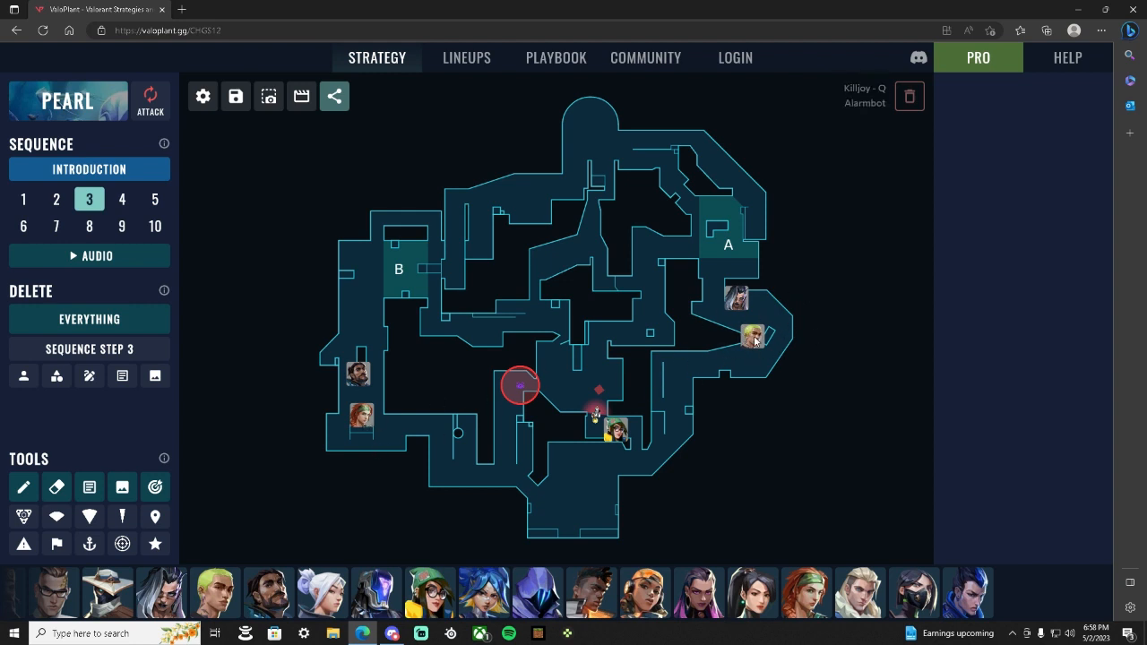
Step: Go to sequence step 4 and select Killjoy to bring up her ability bar
click(757, 337)
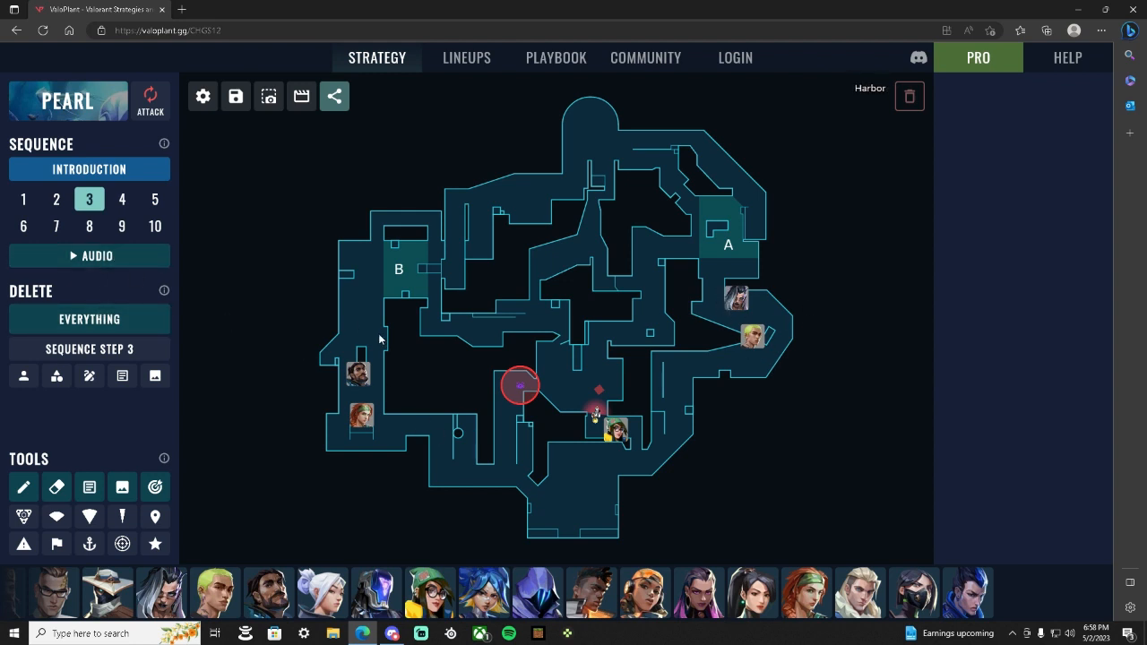
mouse_move(366, 236)
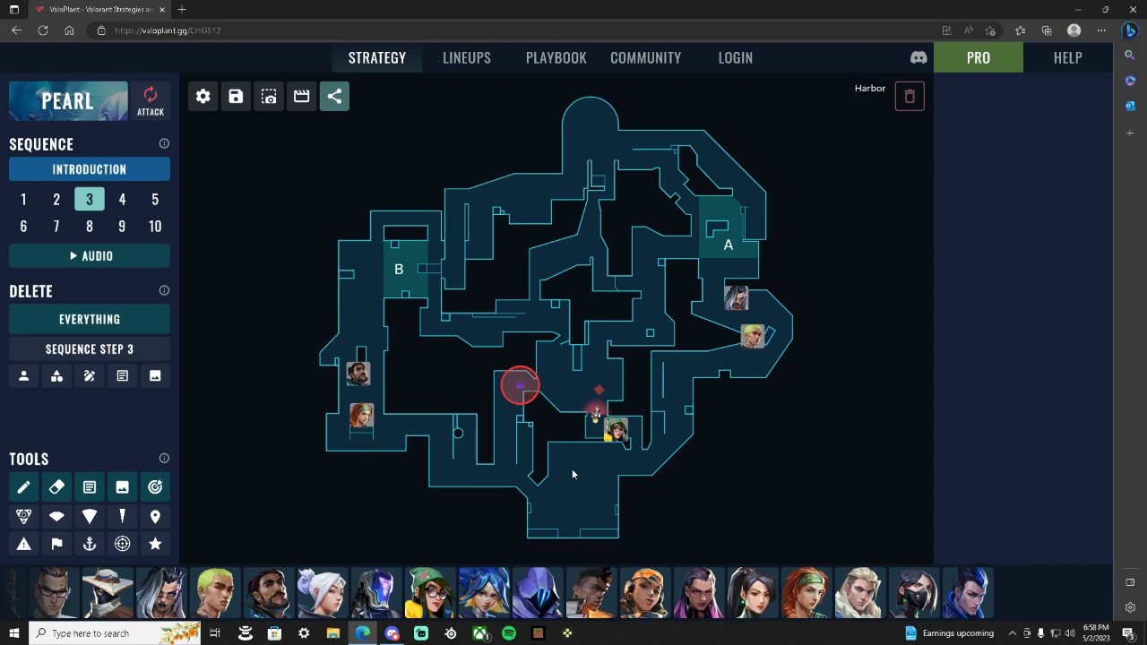
click(122, 199)
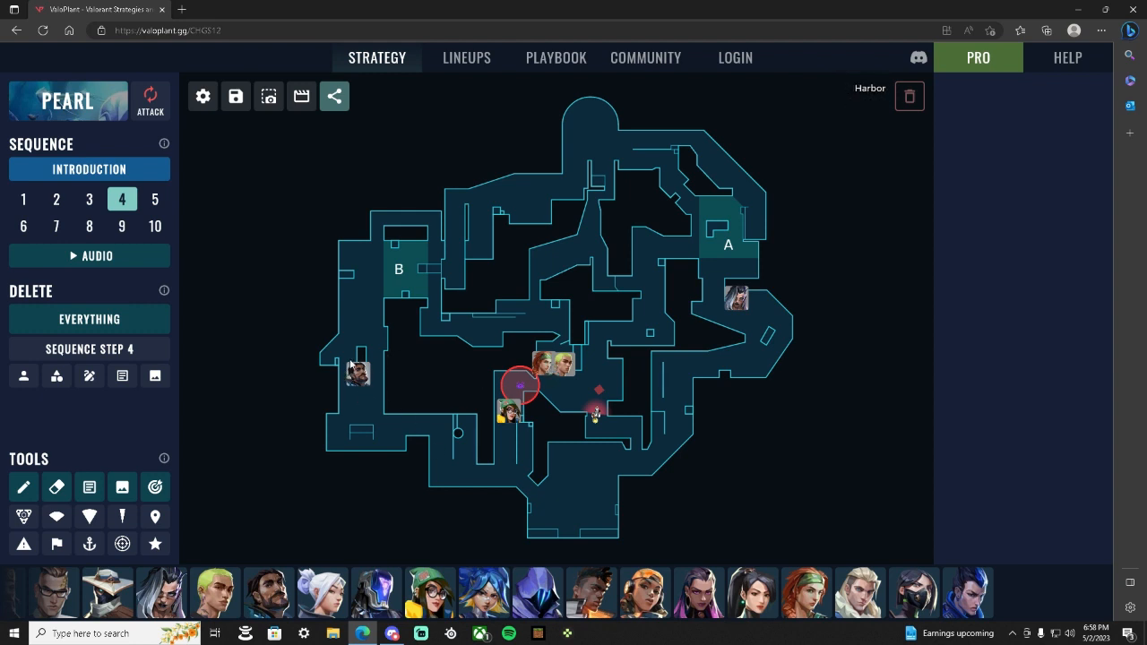
mouse_move(390, 391)
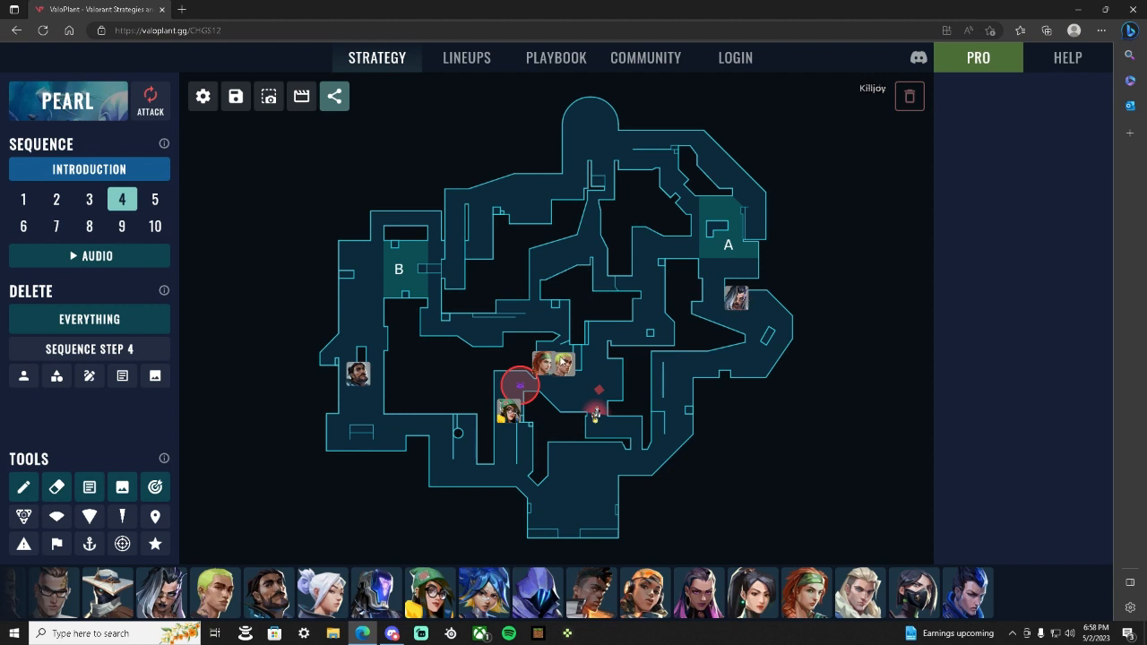
click(595, 409)
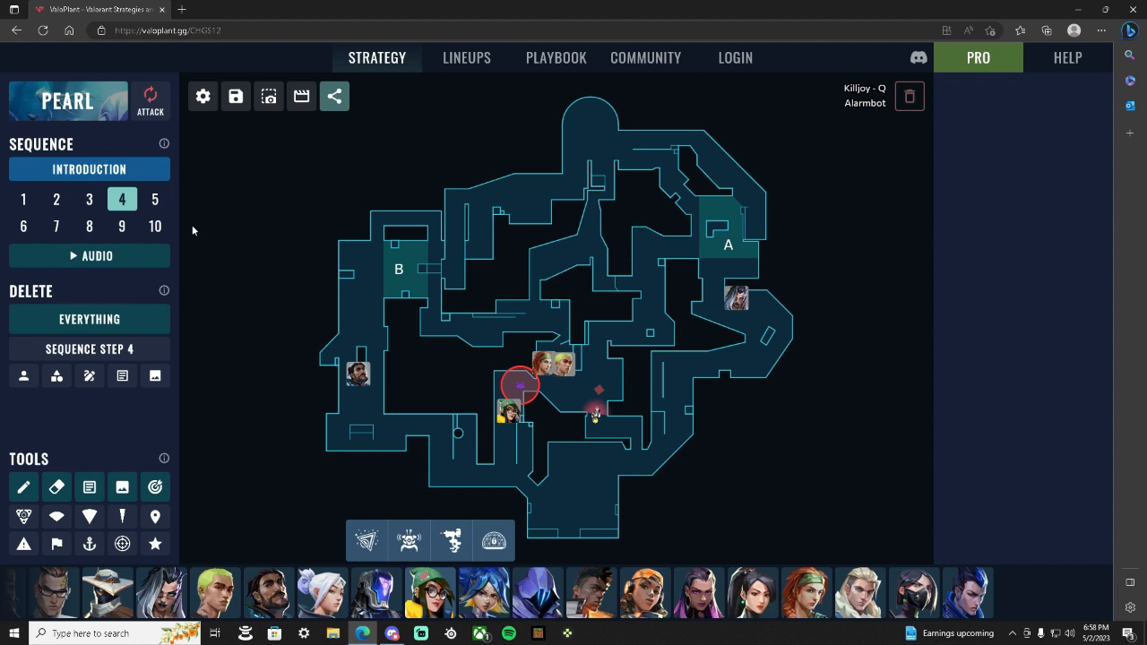
Step: Move on to sequence step 5 for the path into mid and the A-site circle
click(155, 199)
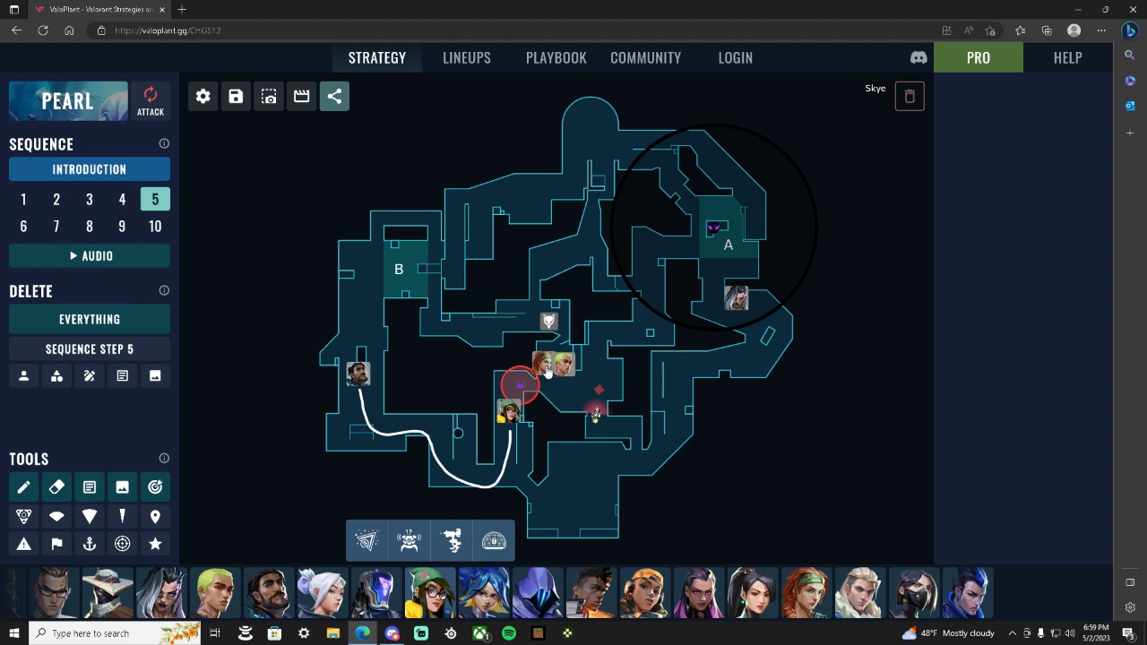
mouse_move(505, 346)
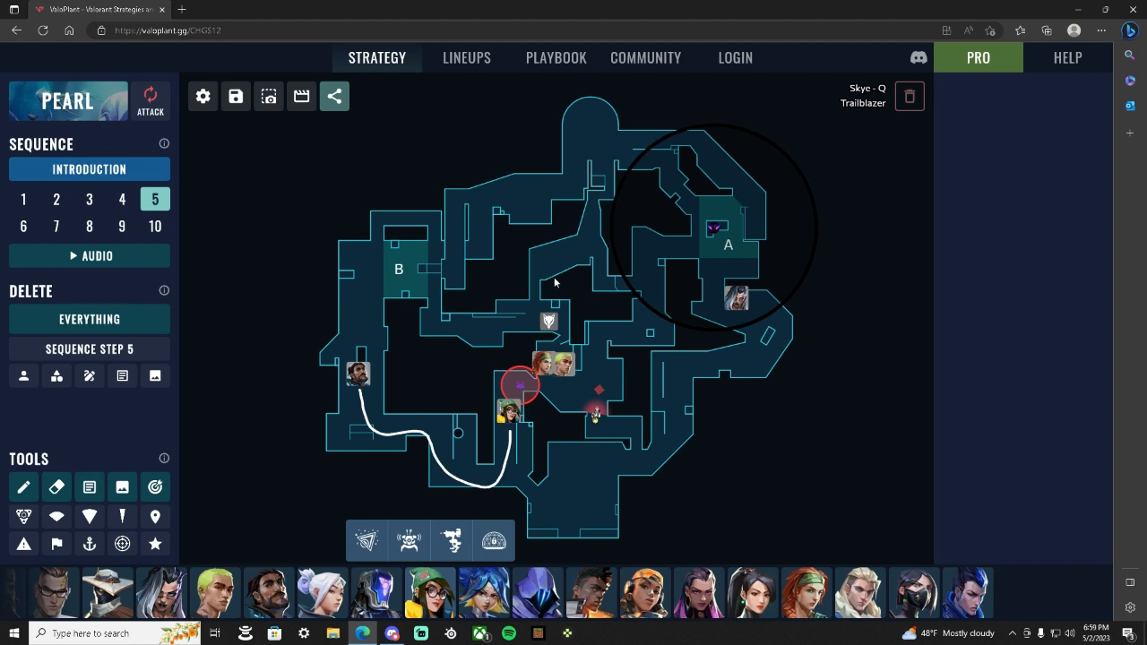
mouse_move(491, 255)
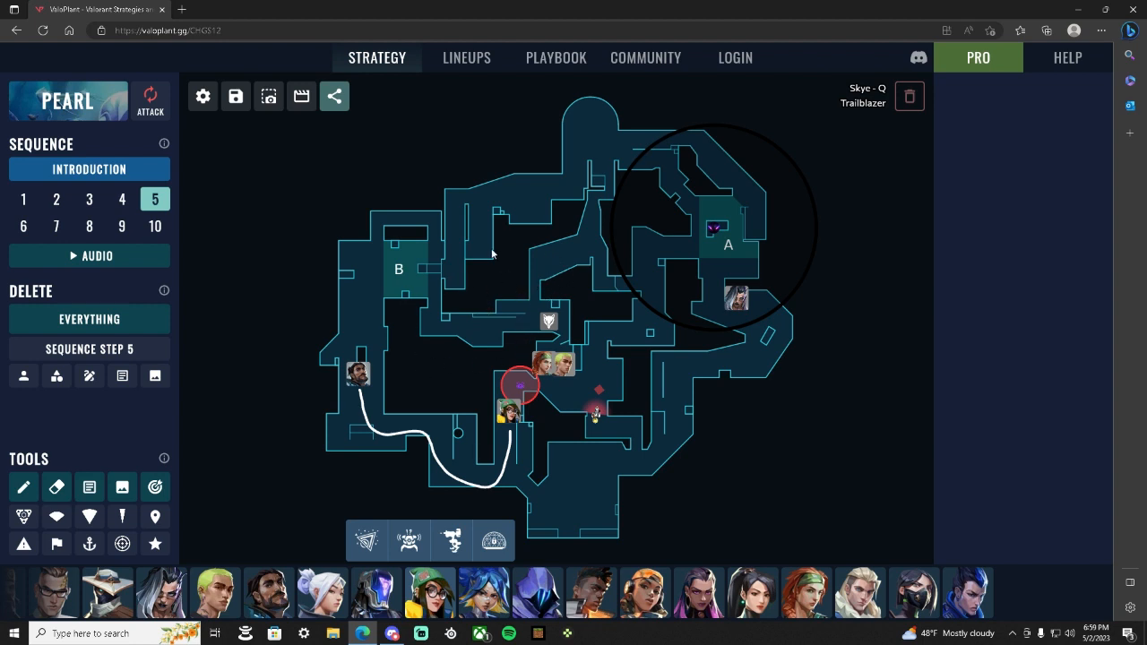
mouse_move(452, 582)
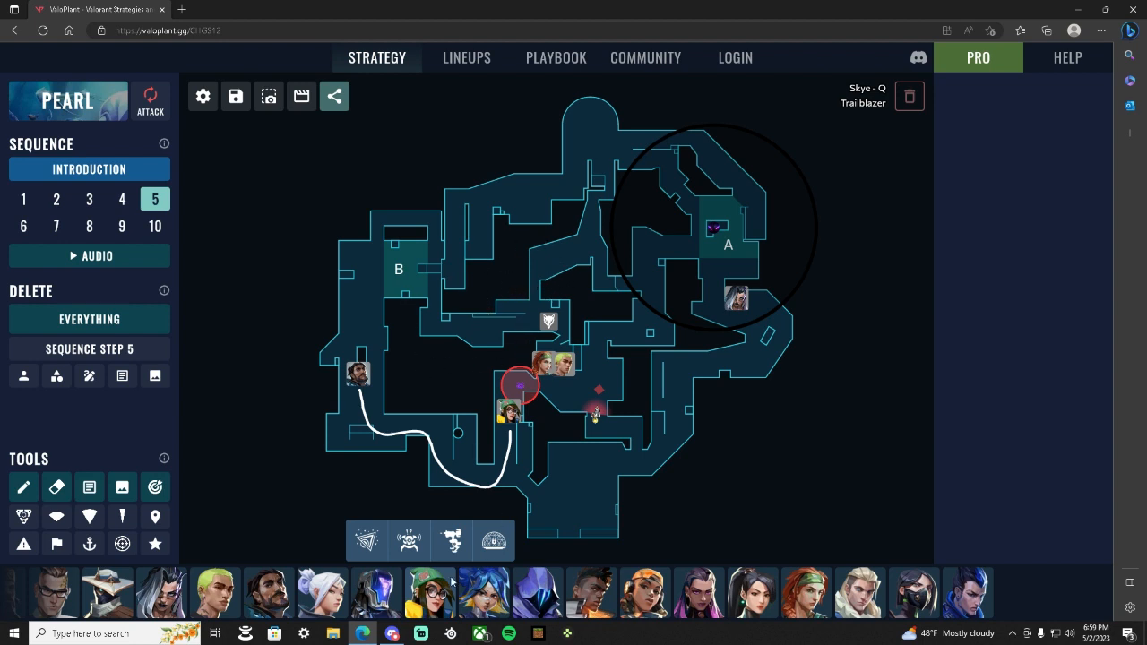
Step: Place Skye's Trailblazer line from the left side toward the B–mid connector
click(205, 541)
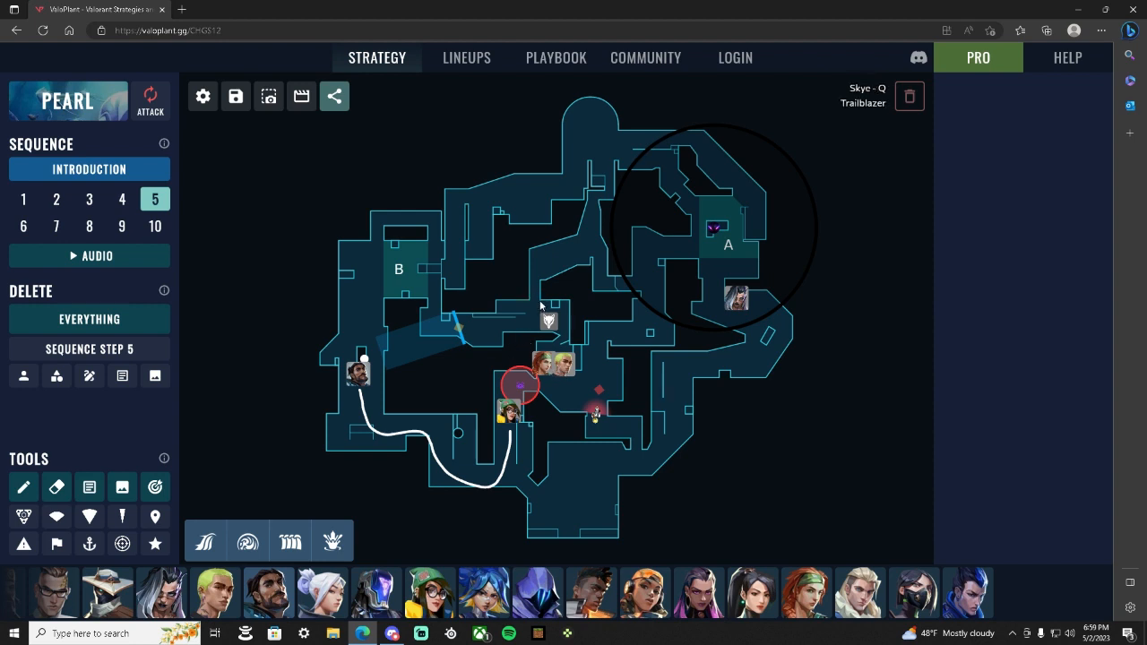
mouse_move(512, 322)
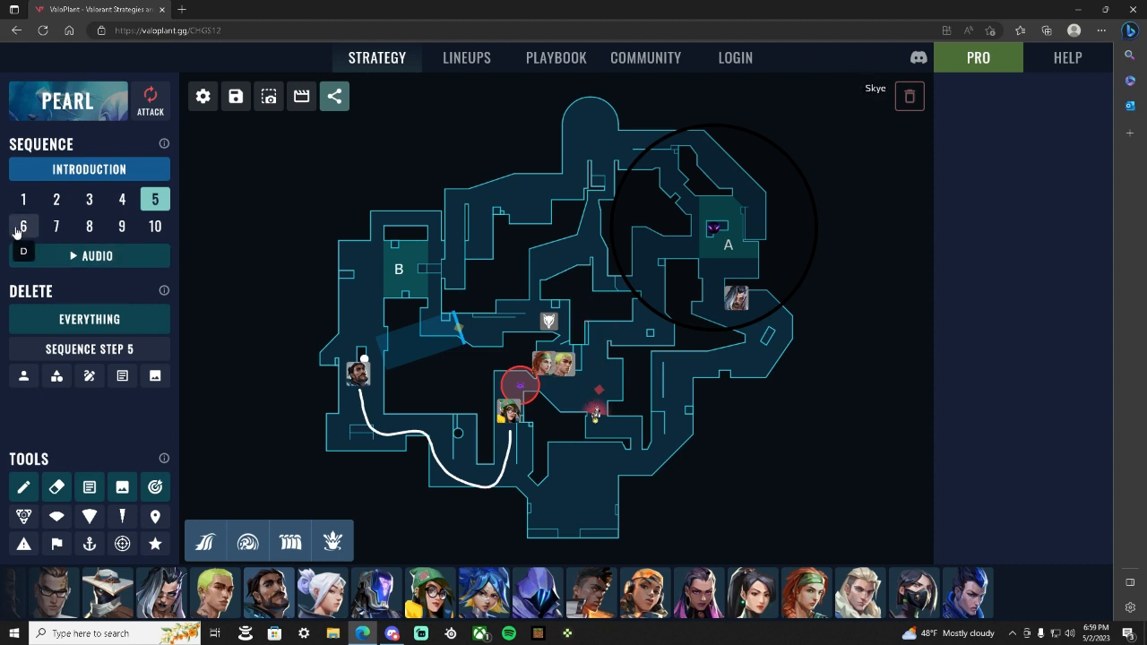
Step: On step 6 drag Fade's utility down toward lower B, then move on to step 7
click(24, 226)
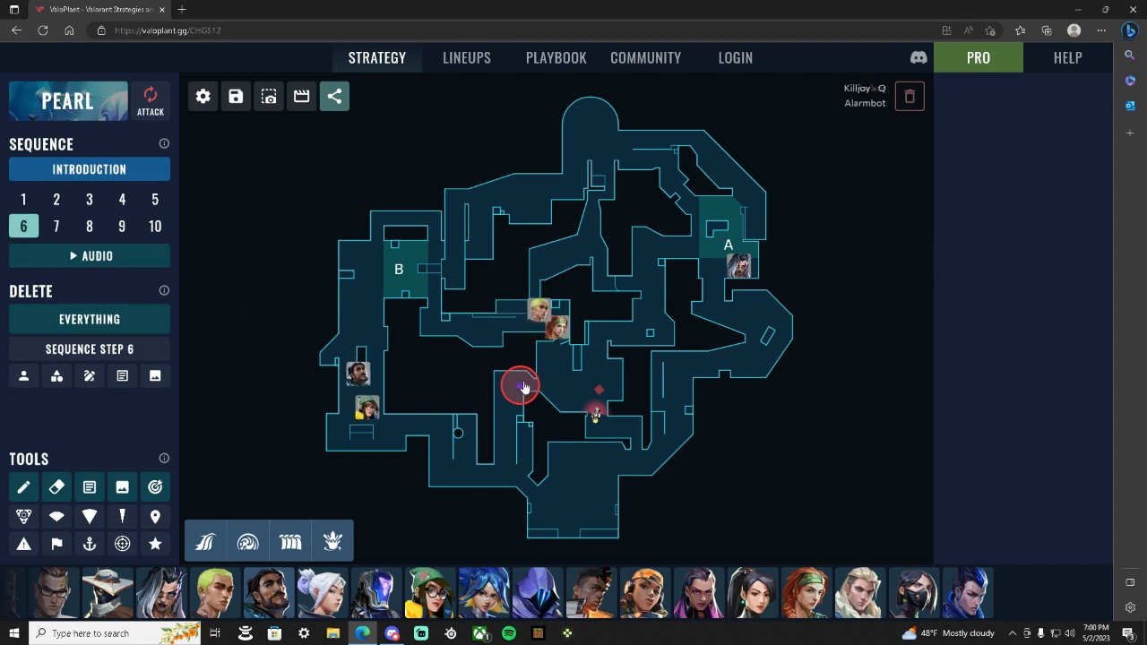
drag(520, 386, 481, 470)
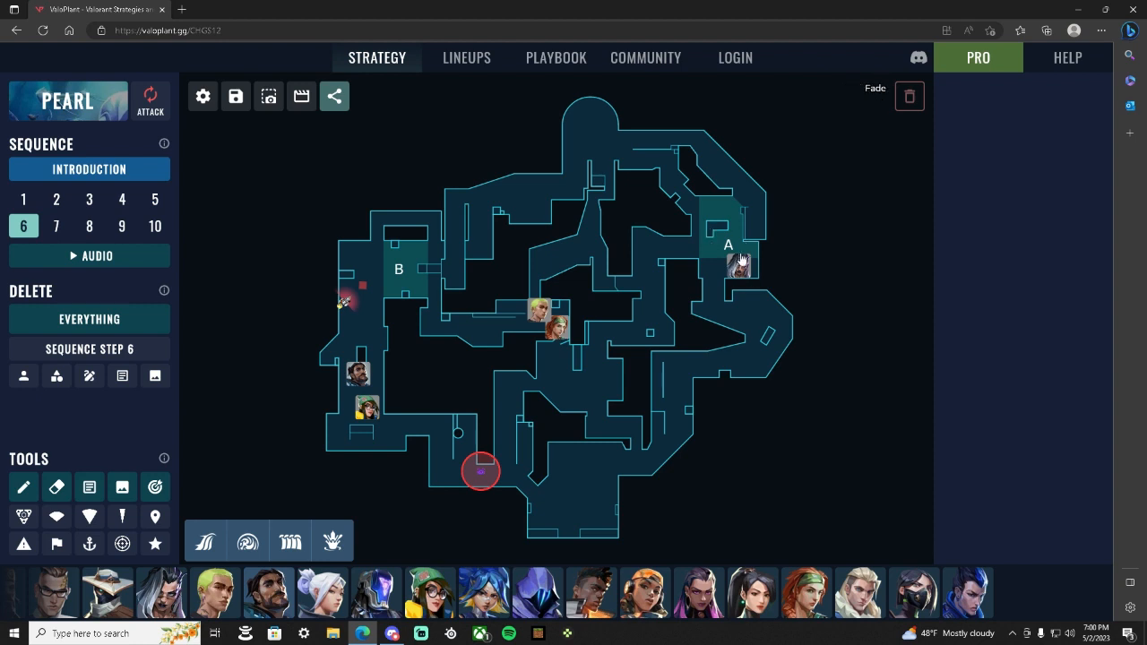
mouse_move(756, 222)
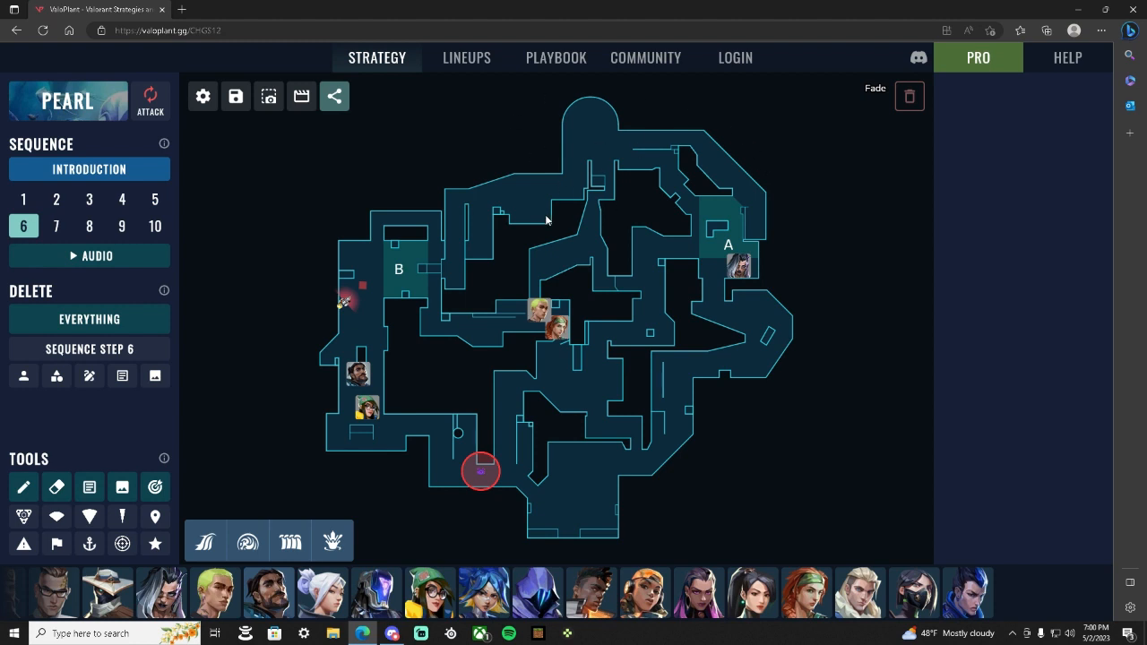
click(56, 226)
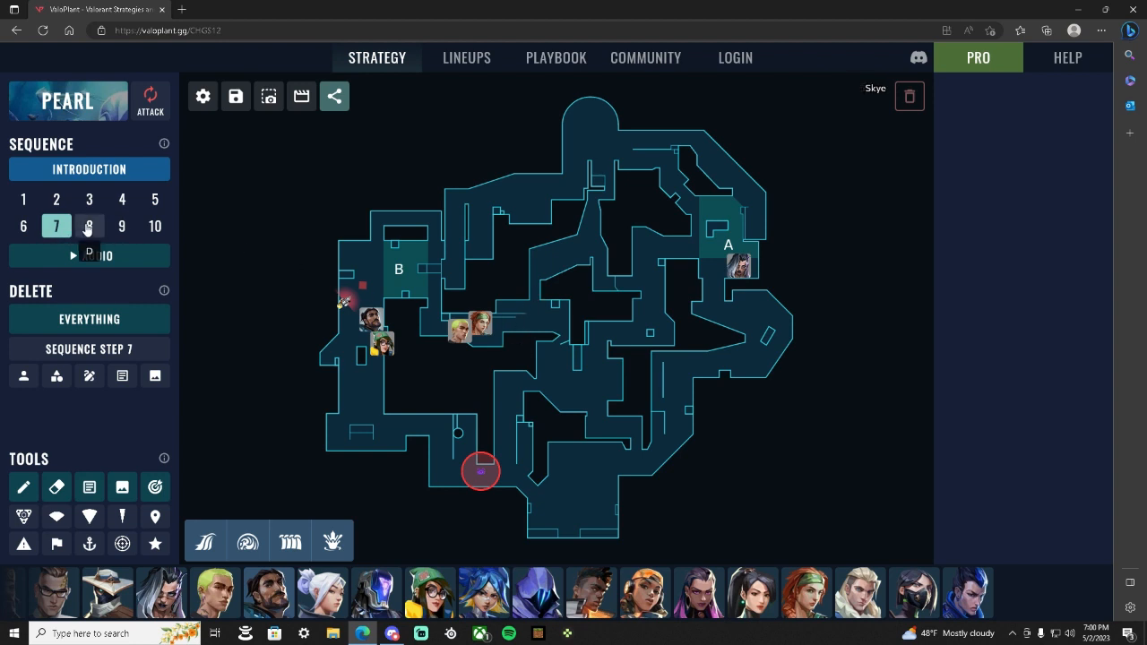
Step: Switch to sequence step 8 for Harbor's High Tide wall through B site
click(90, 226)
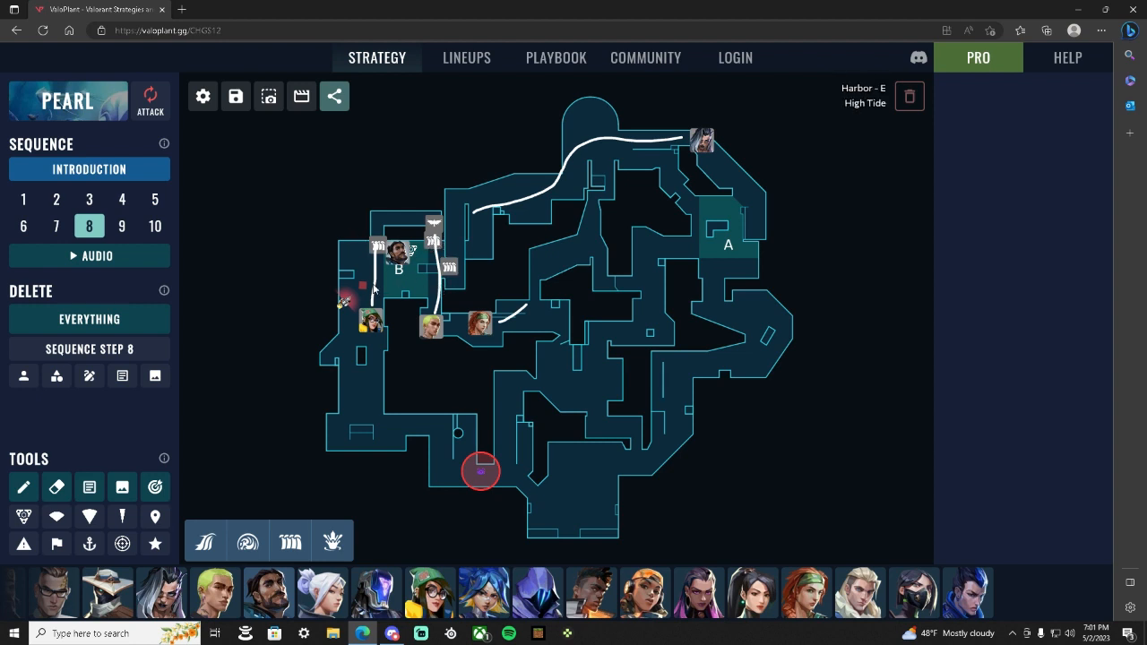
mouse_move(444, 280)
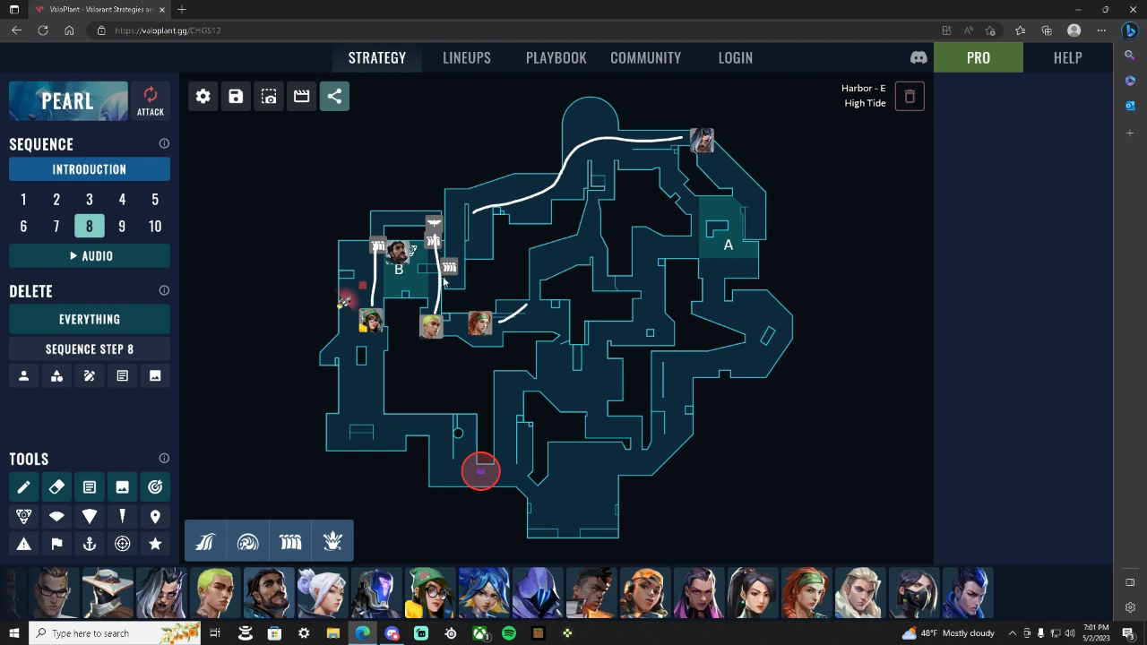
mouse_move(470, 301)
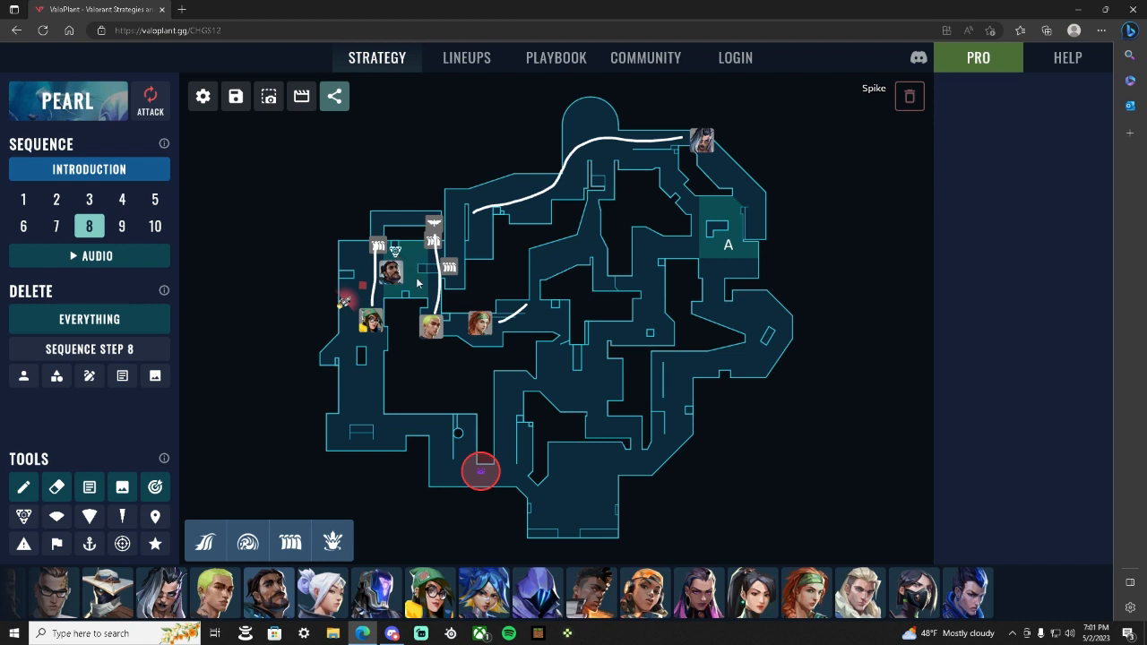
mouse_move(398, 251)
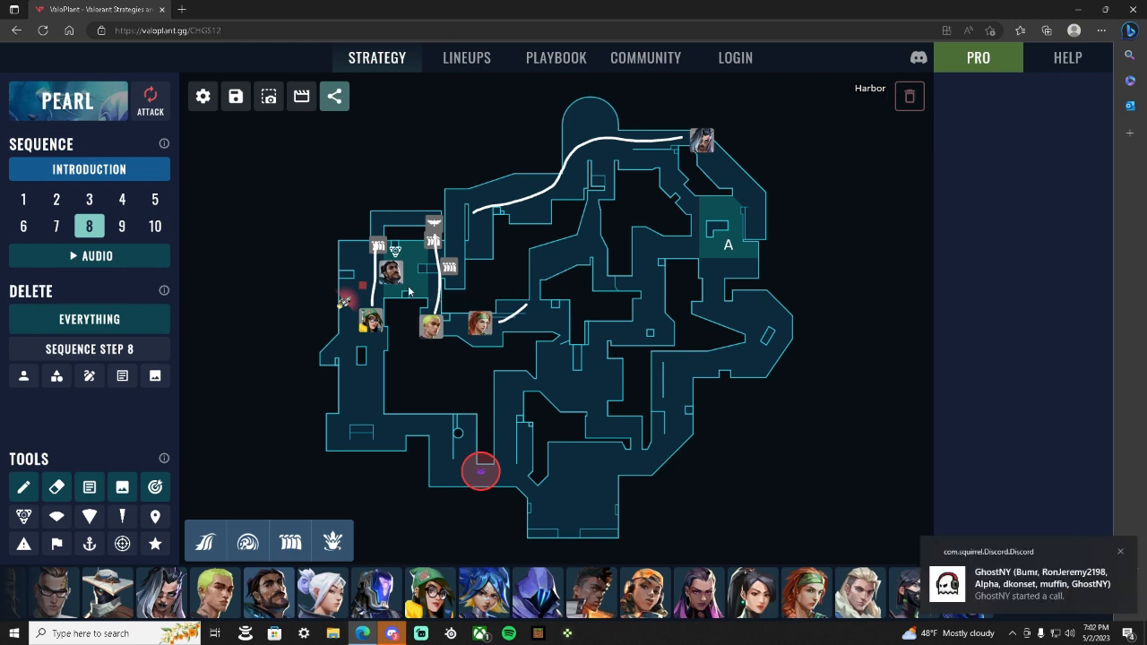
mouse_move(404, 285)
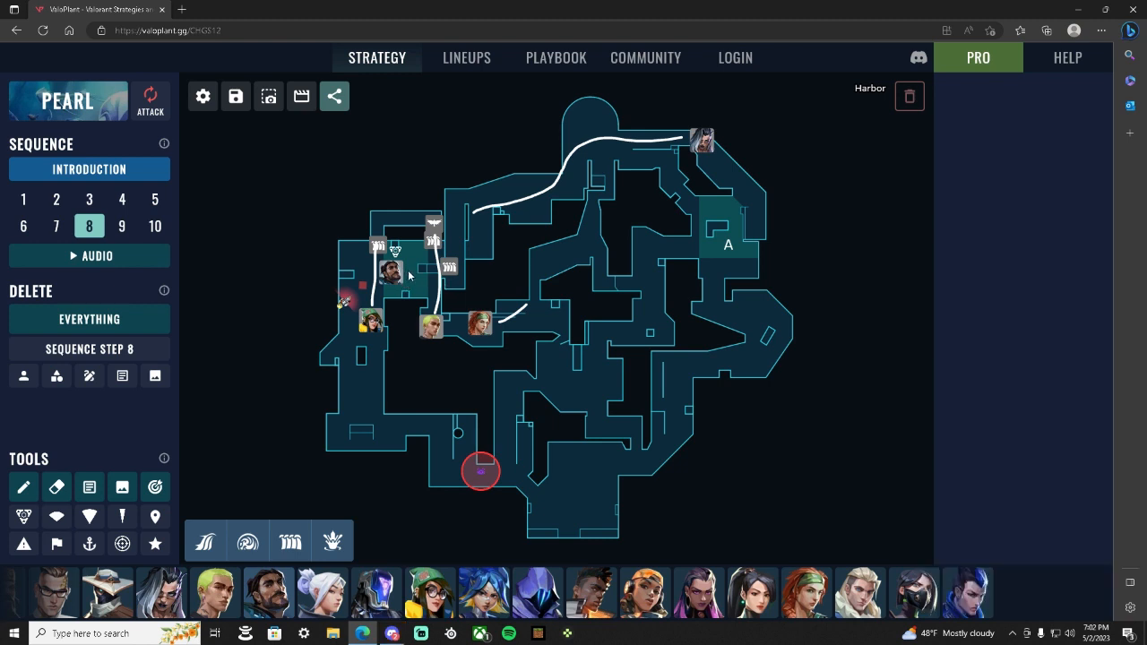
mouse_move(416, 276)
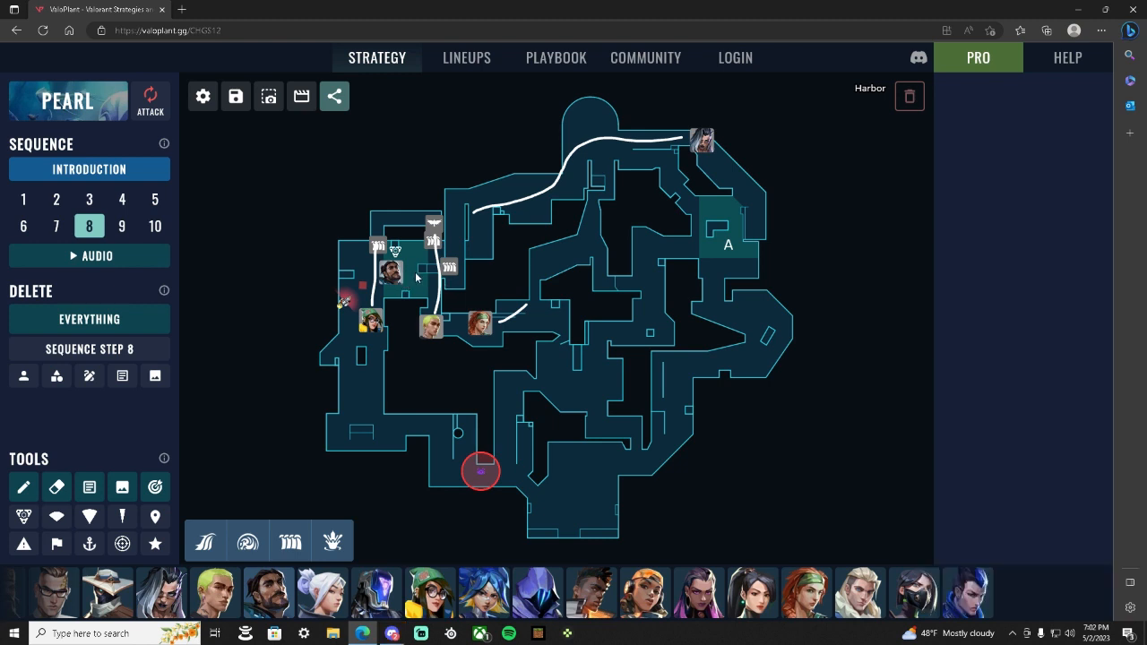
Step: On step 9 push agents up to the top of B site and pick up Killjoy's Alarmbot
click(122, 226)
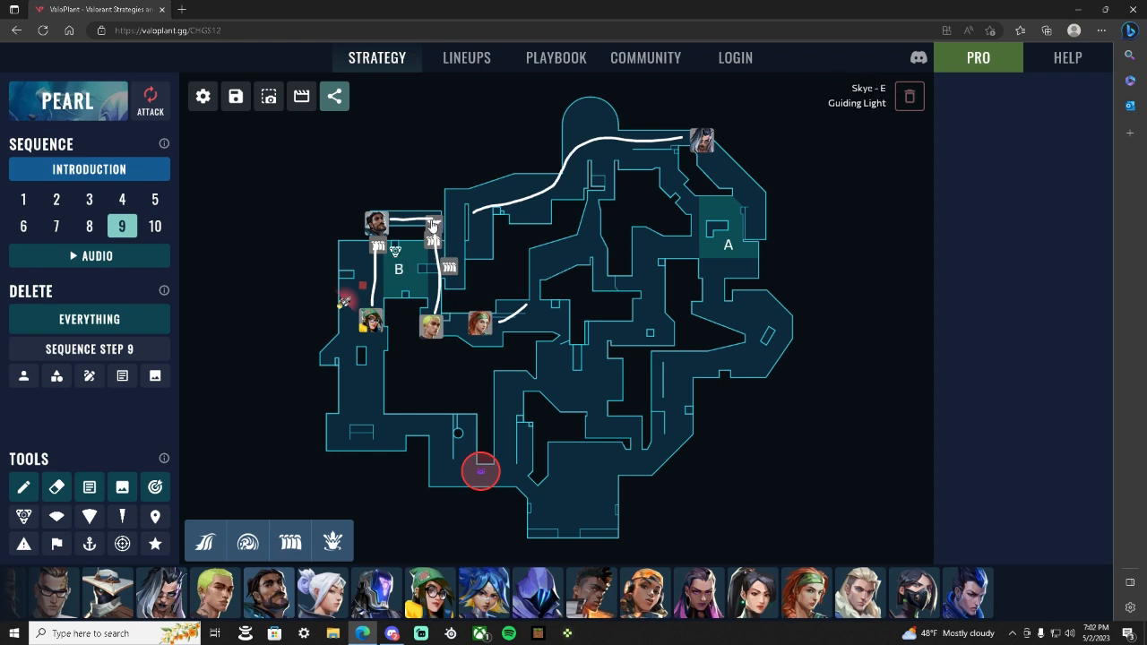
click(434, 236)
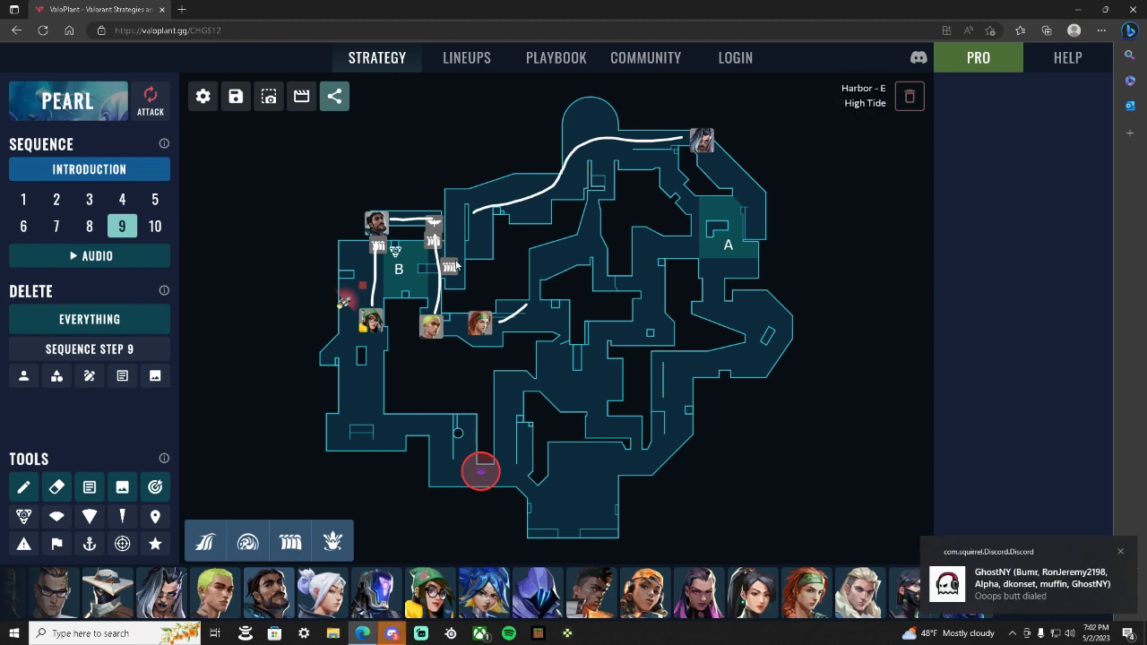
mouse_move(434, 303)
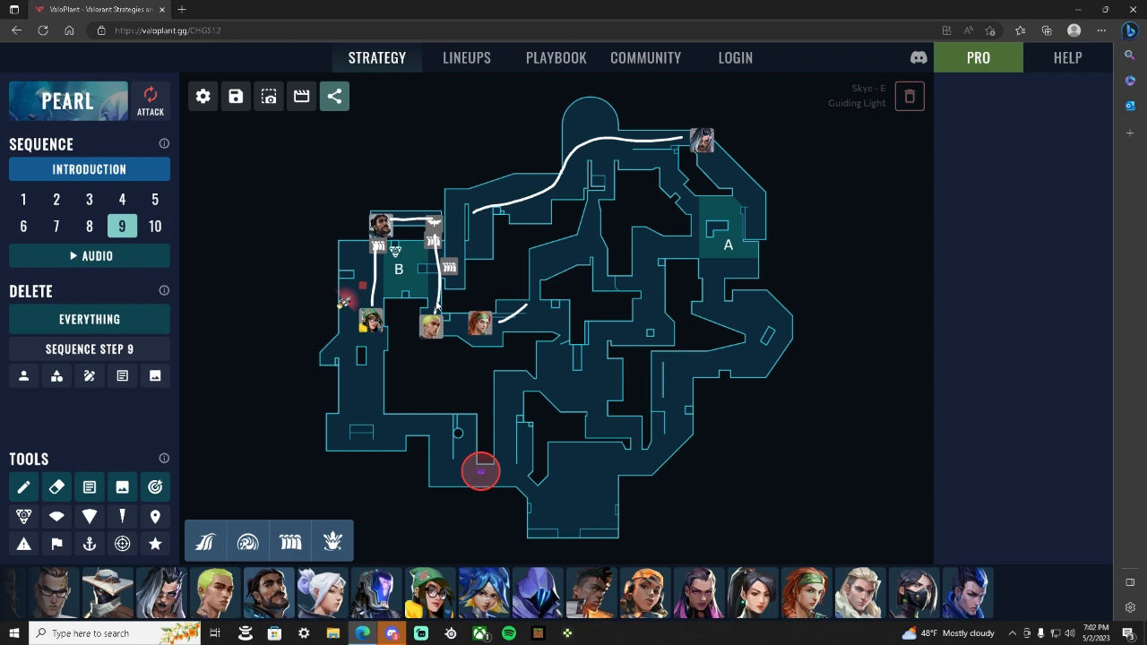
mouse_move(377, 237)
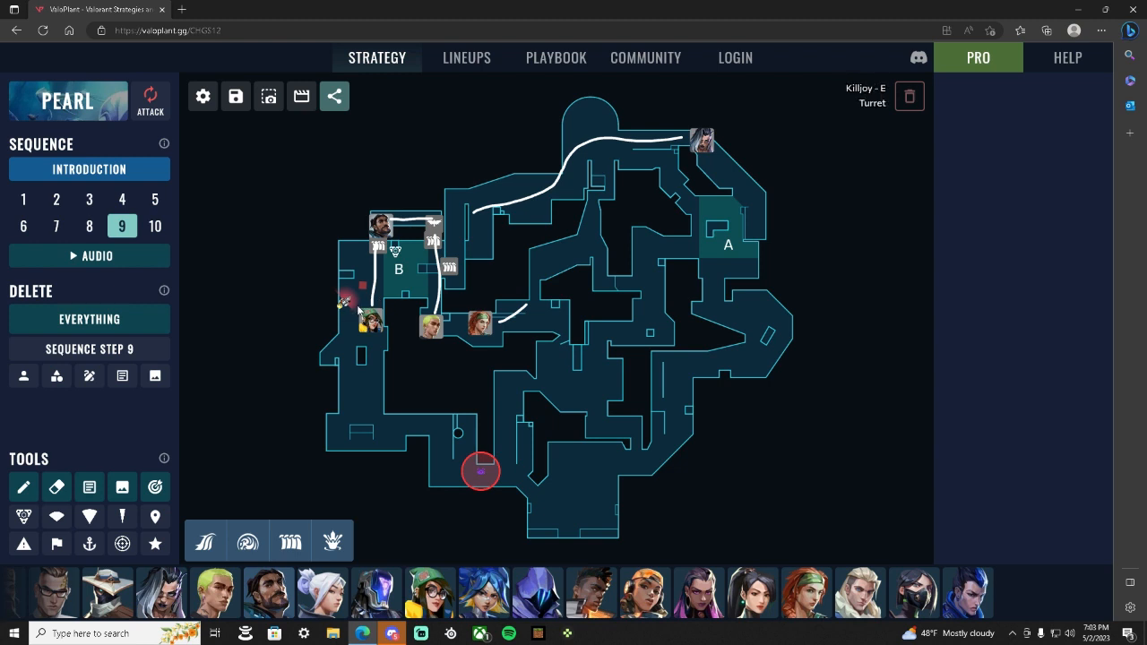
click(448, 269)
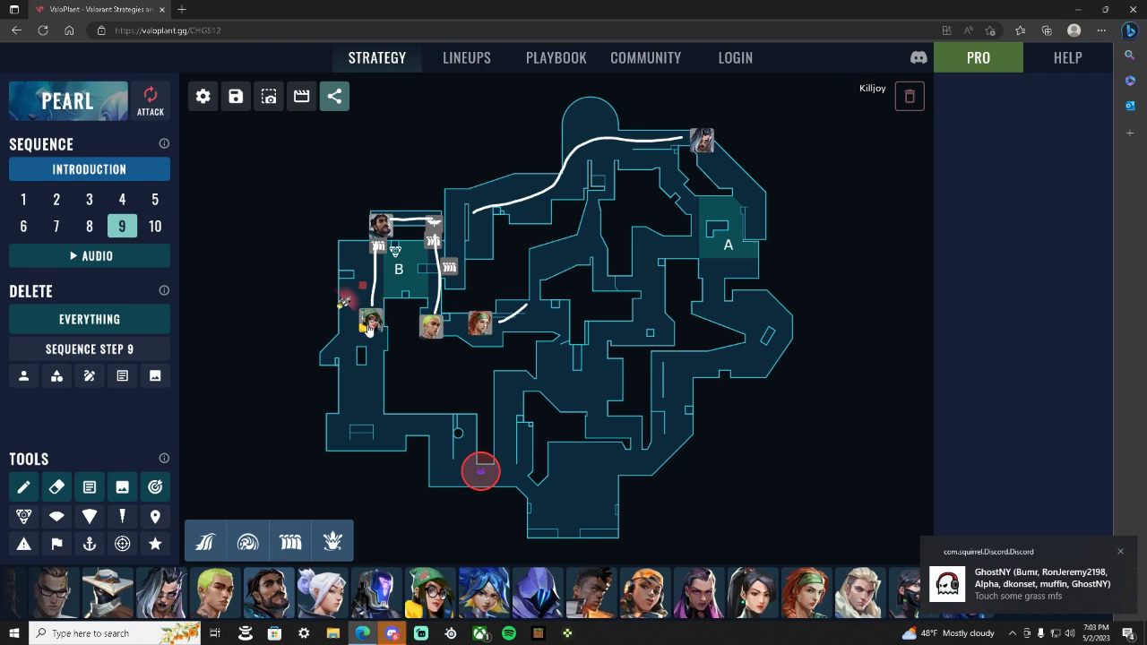
click(480, 470)
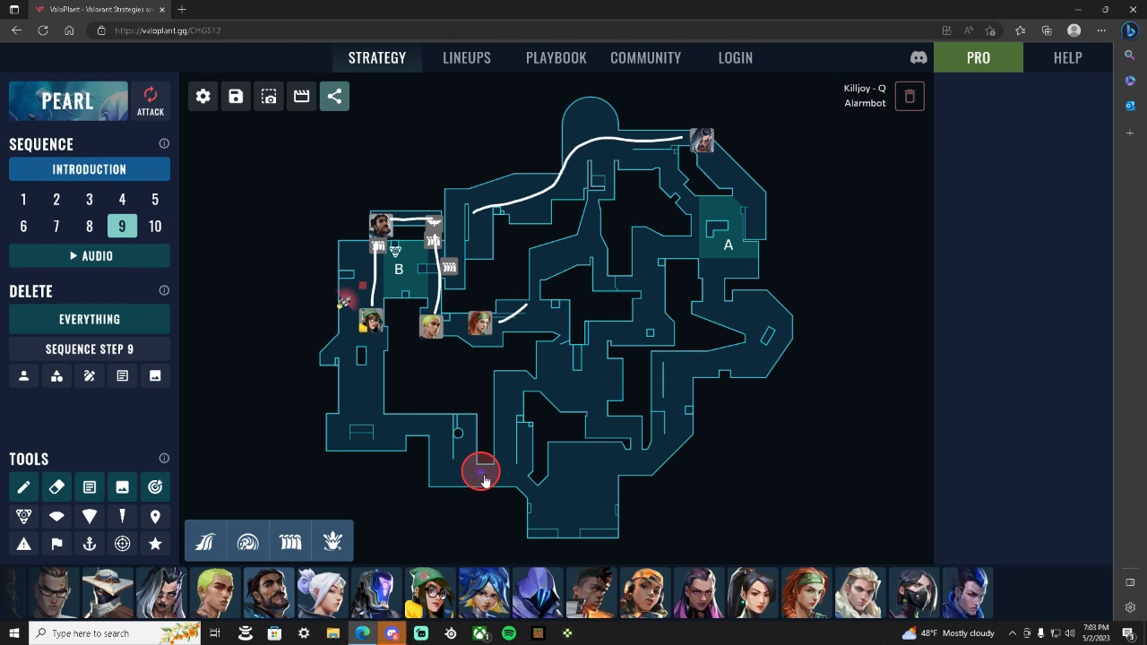
Step: Drag Killjoy's Alarmbot marker left along Pearl's lower corridor
drag(480, 469, 421, 448)
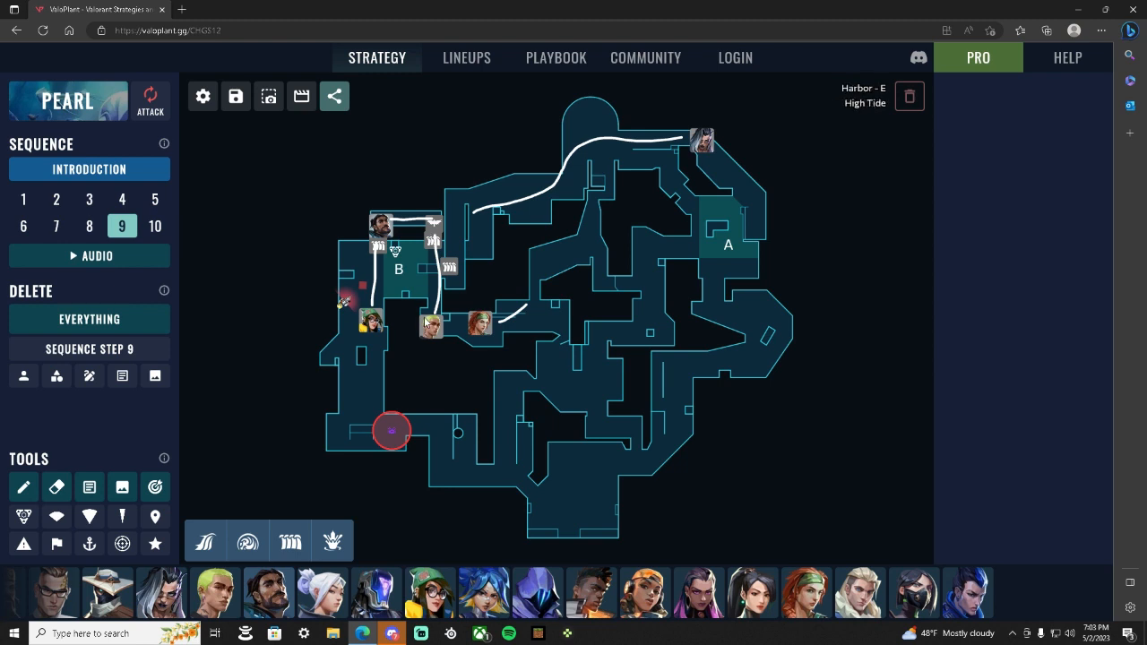
mouse_move(434, 271)
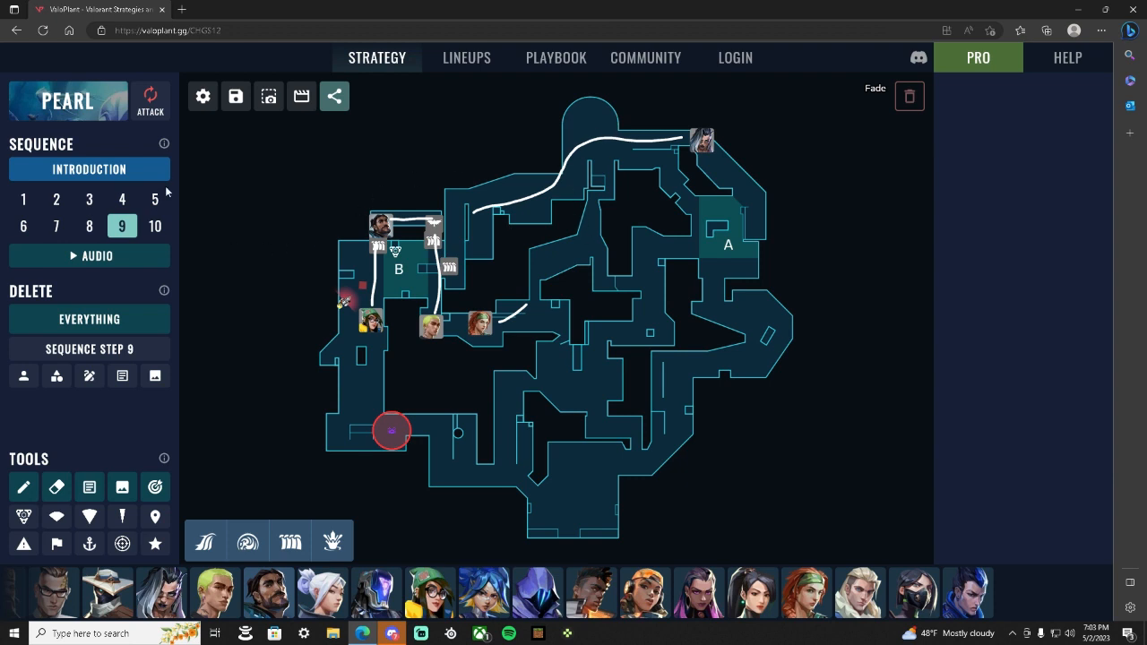
Step: Review the plan from step 1 through steps 3, 4 and 5
click(23, 199)
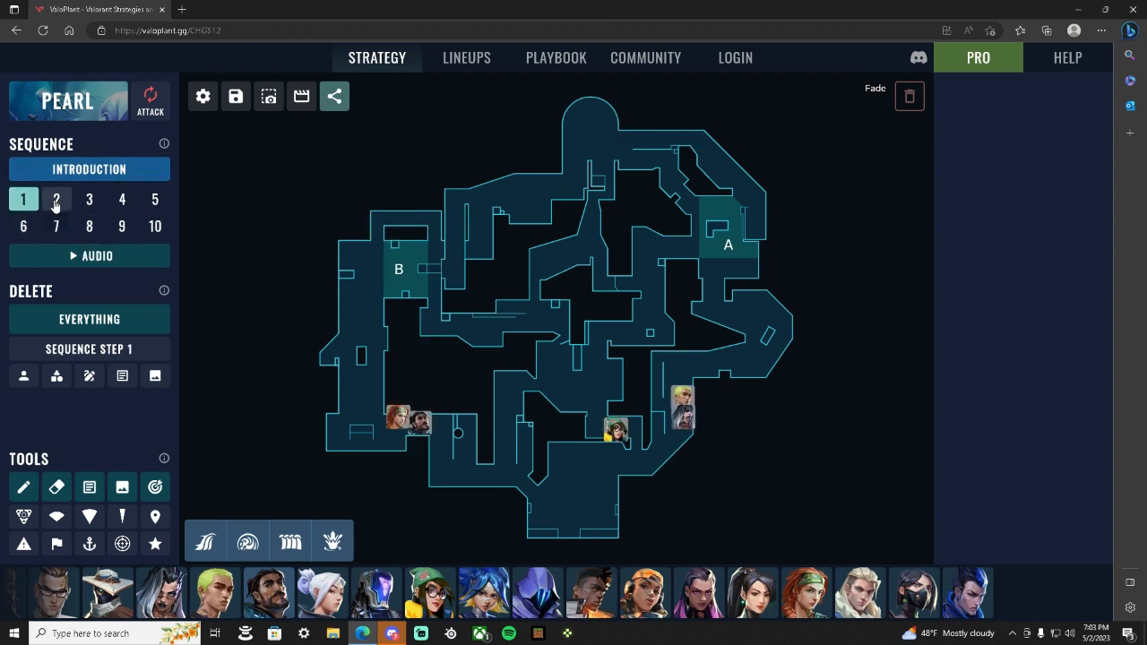
click(89, 199)
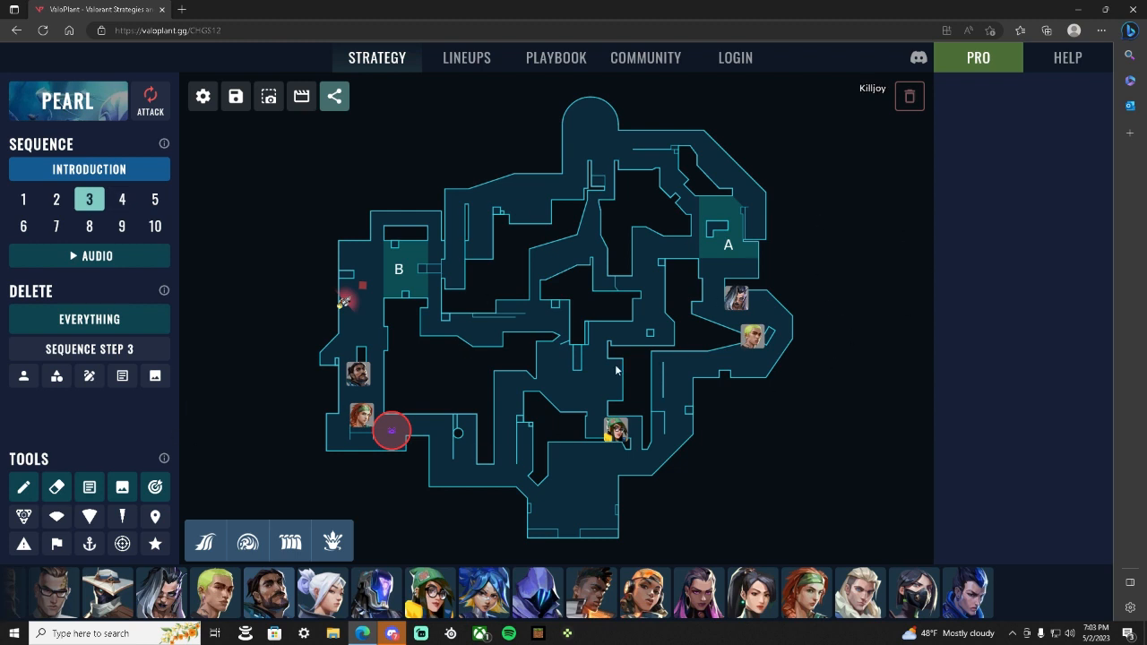
click(122, 199)
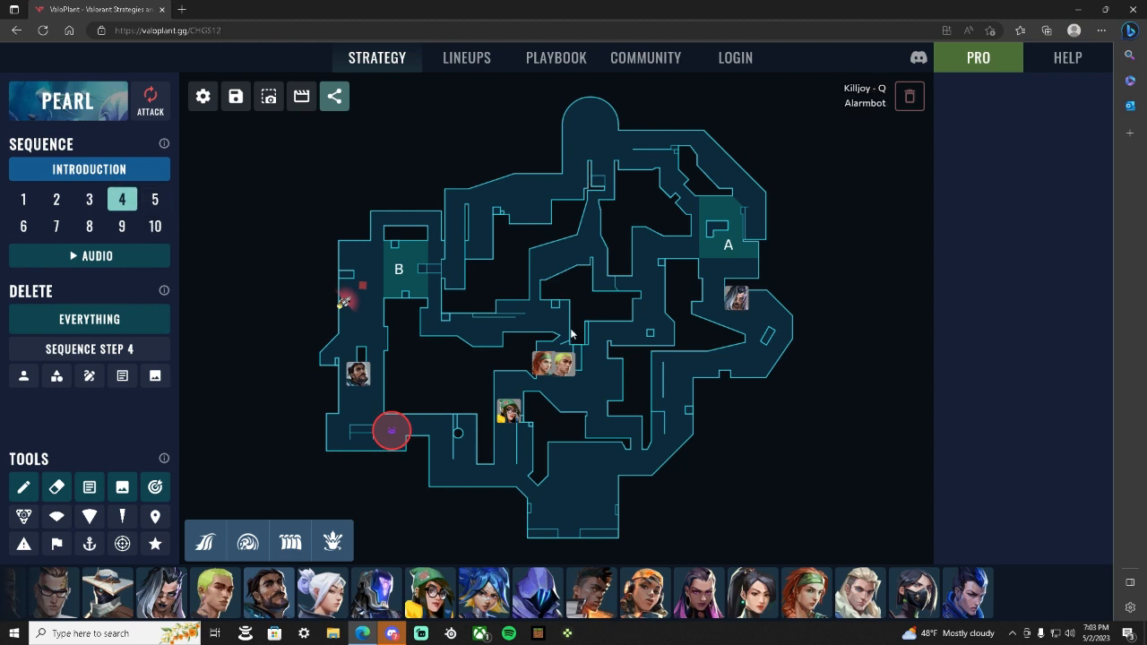
click(154, 199)
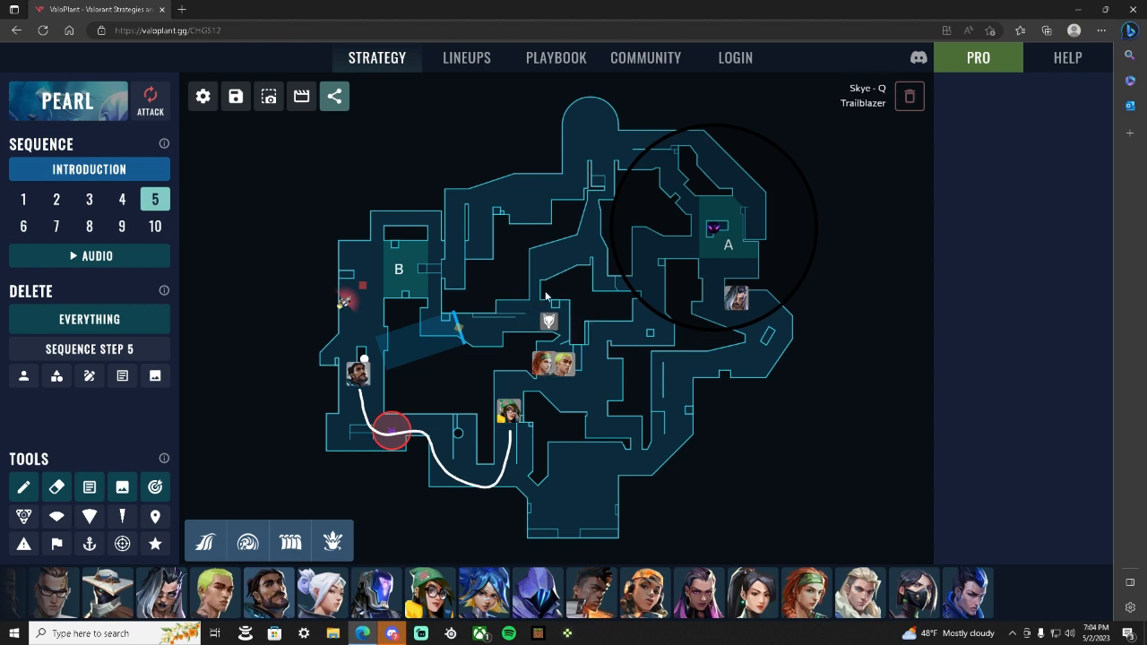
mouse_move(534, 330)
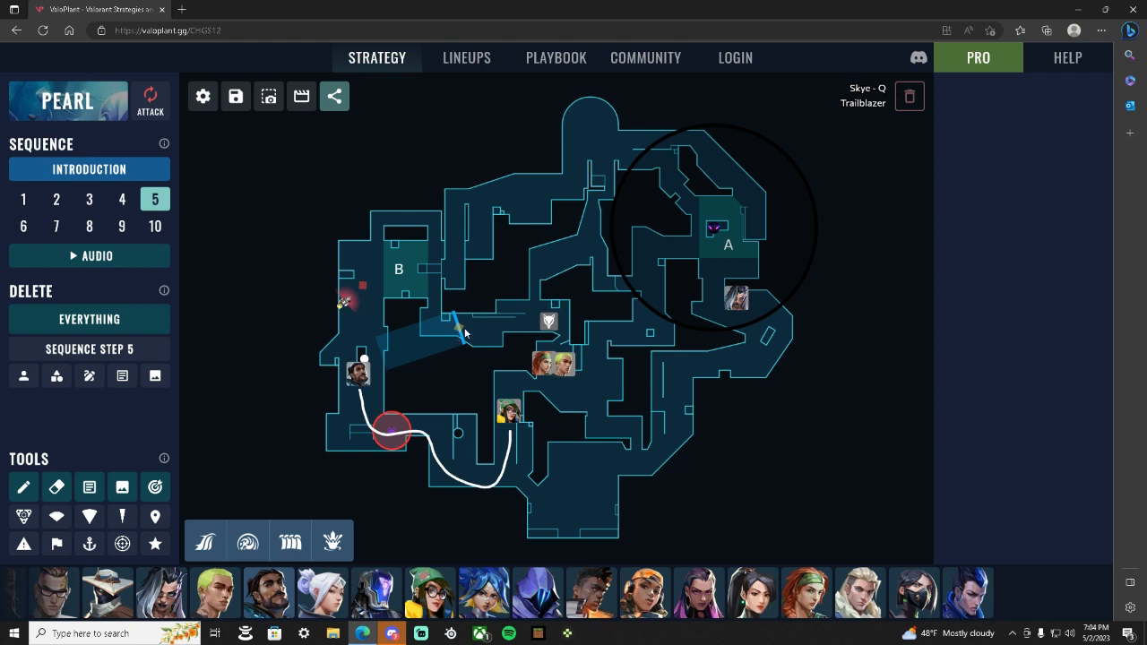
mouse_move(394, 298)
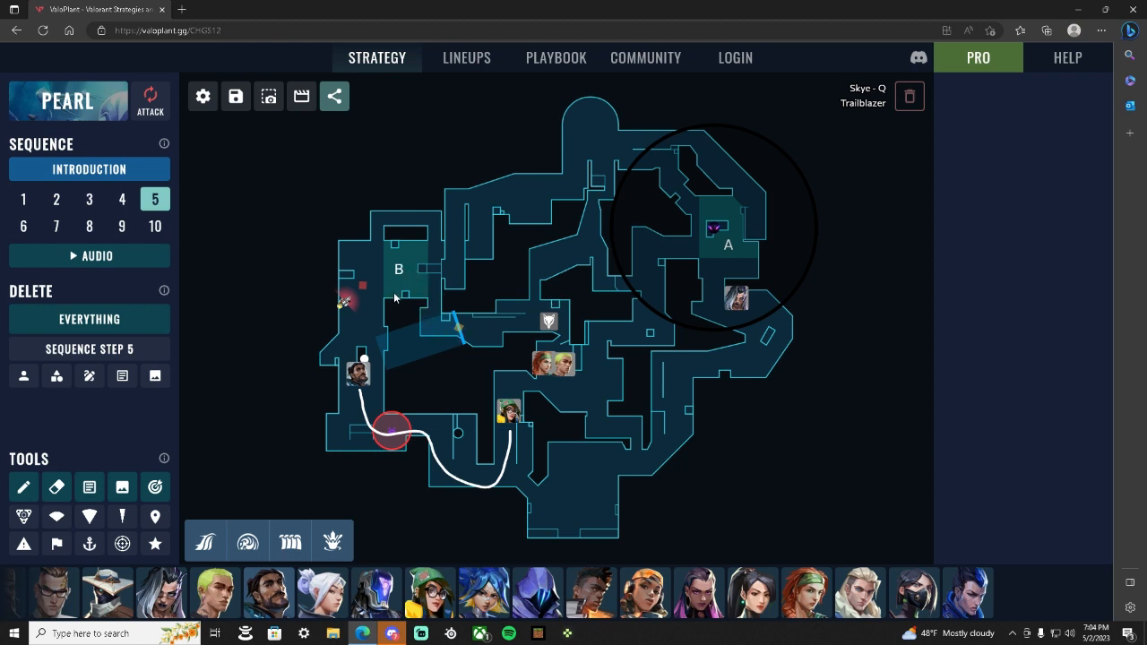
mouse_move(512, 351)
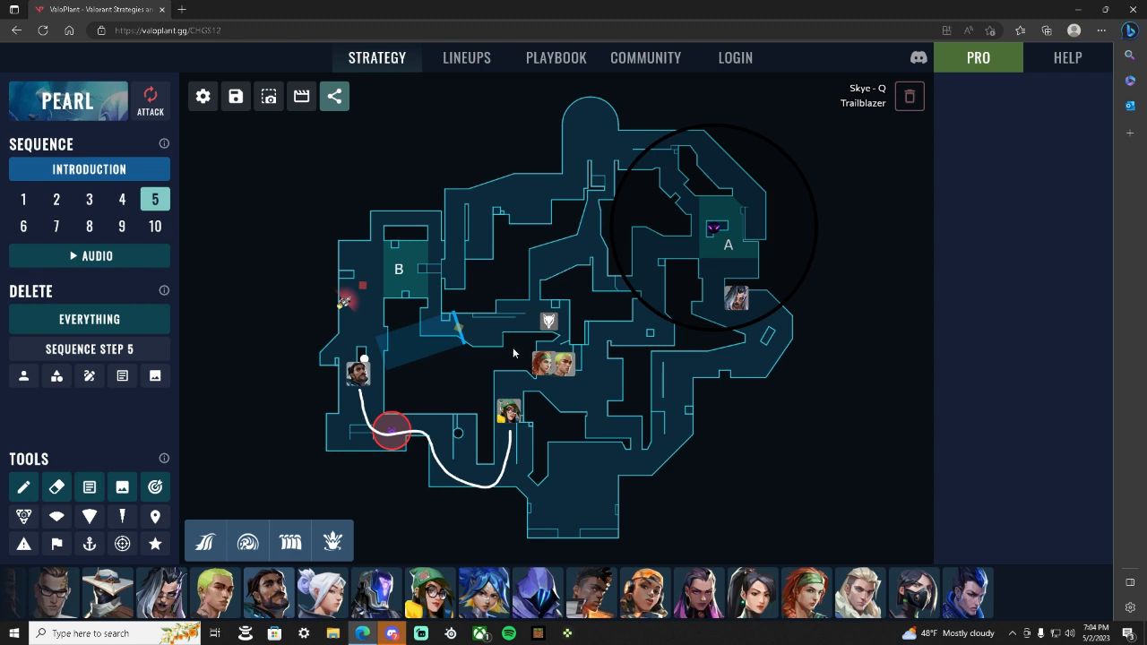
mouse_move(556, 276)
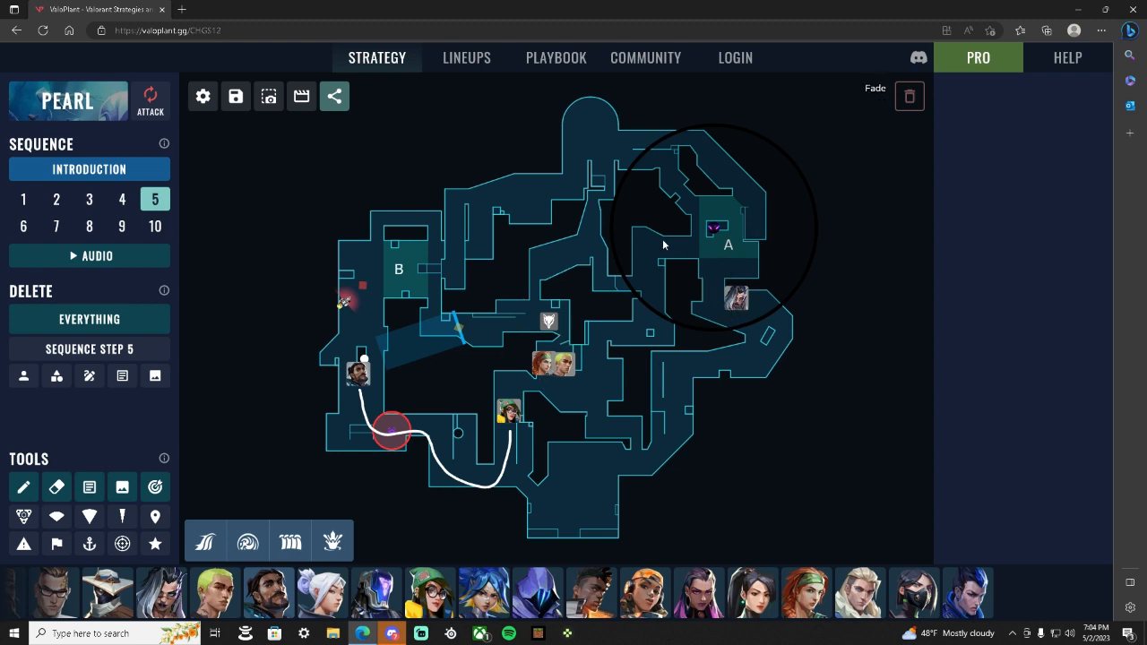
mouse_move(554, 269)
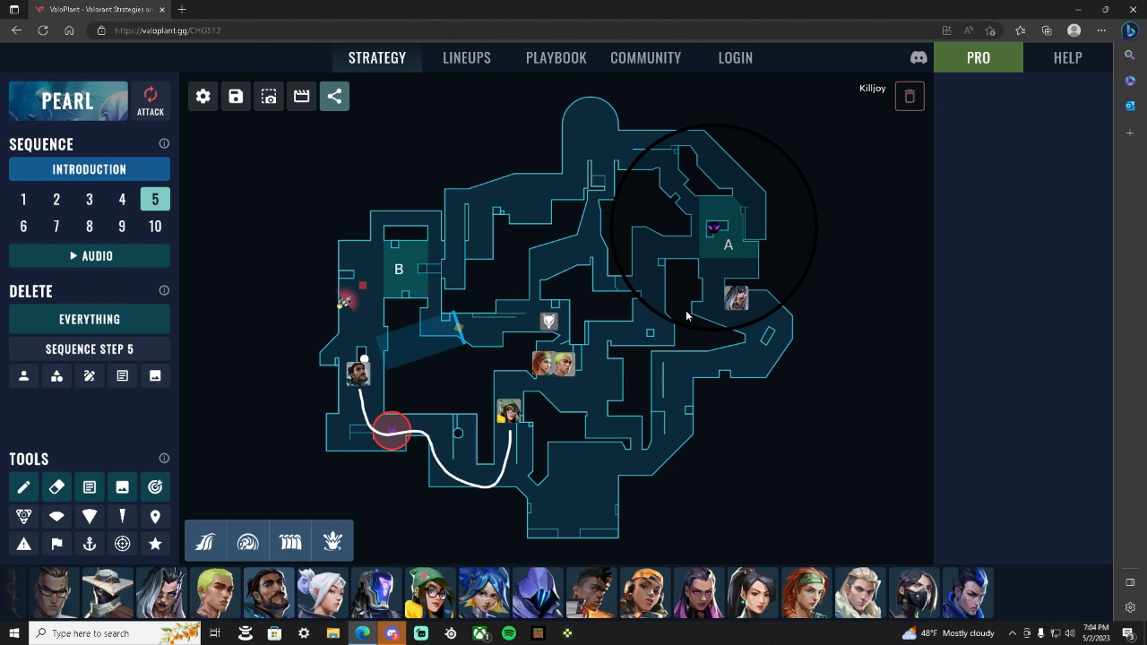
mouse_move(662, 258)
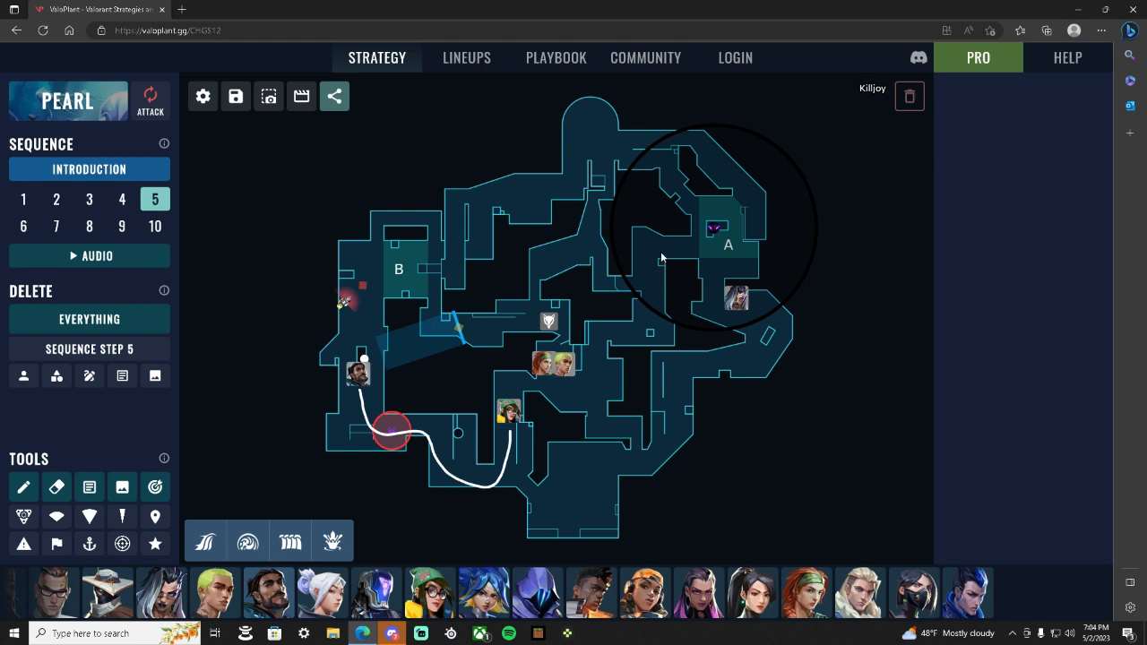